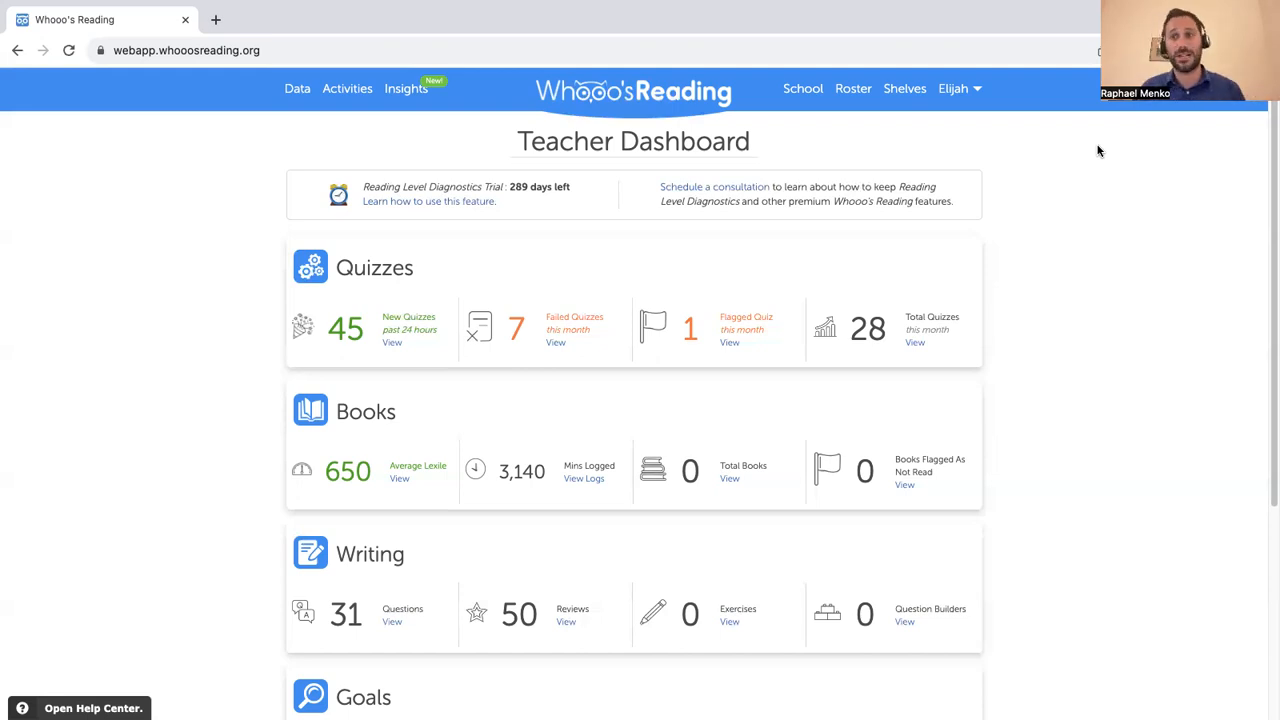
mouse_move(548, 224)
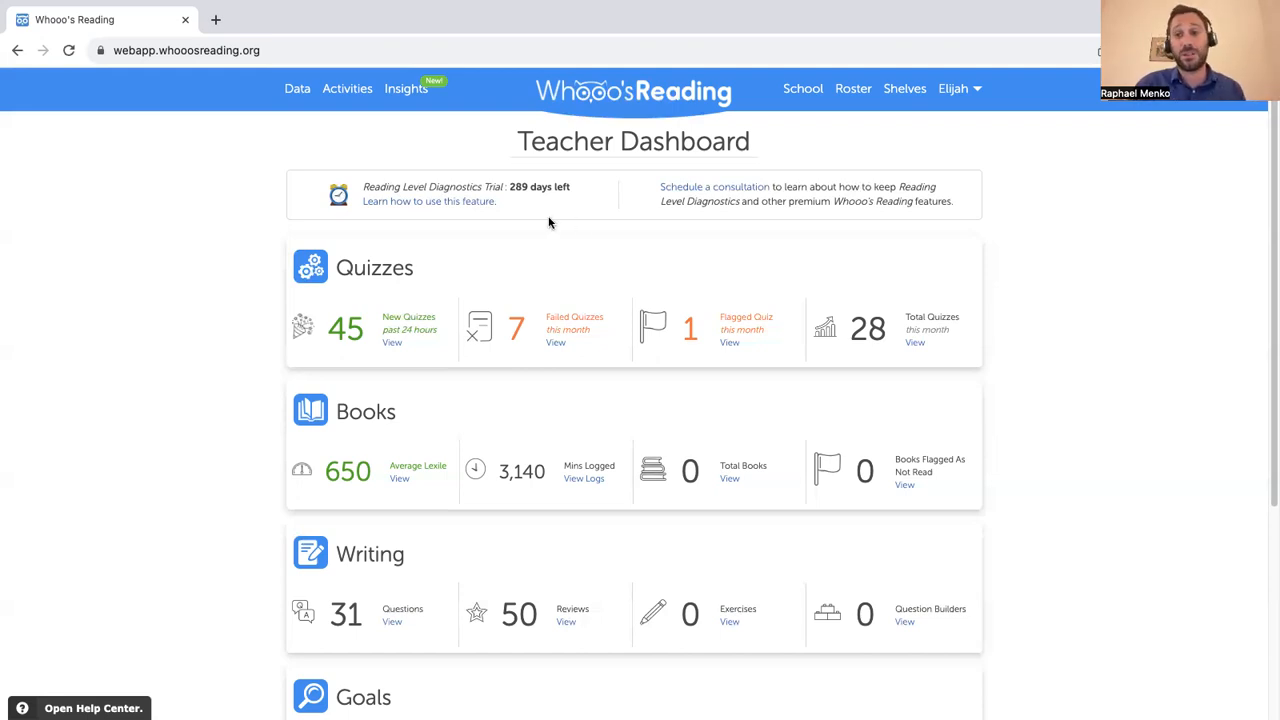
mouse_move(542, 229)
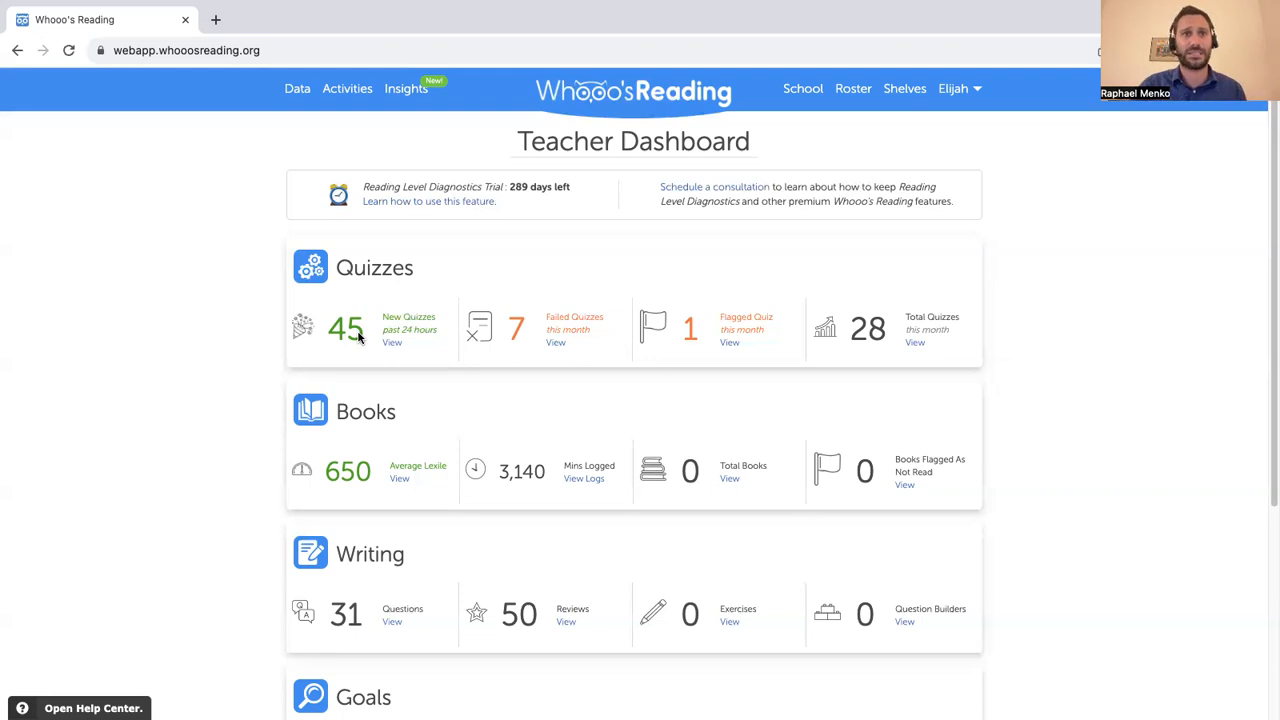
Open the roster, expand 6th Grade ELA, and show its class goal settings
scroll(down, 3)
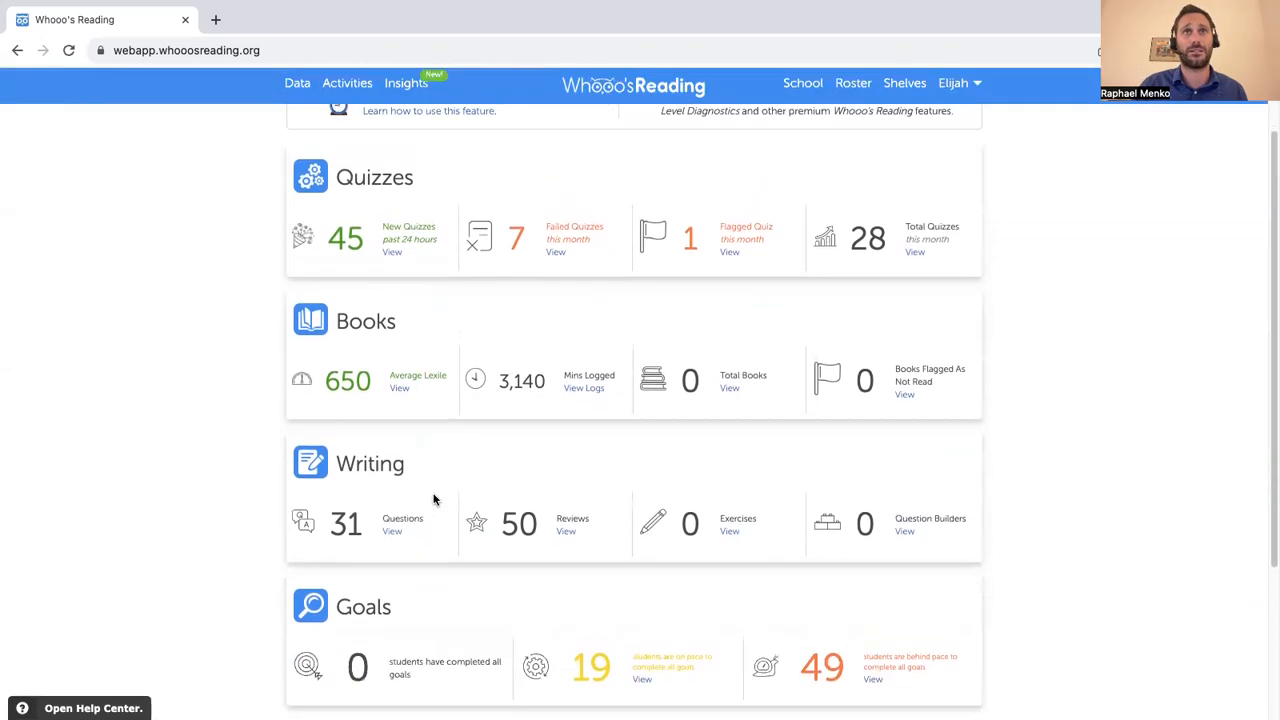
scroll(up, 3)
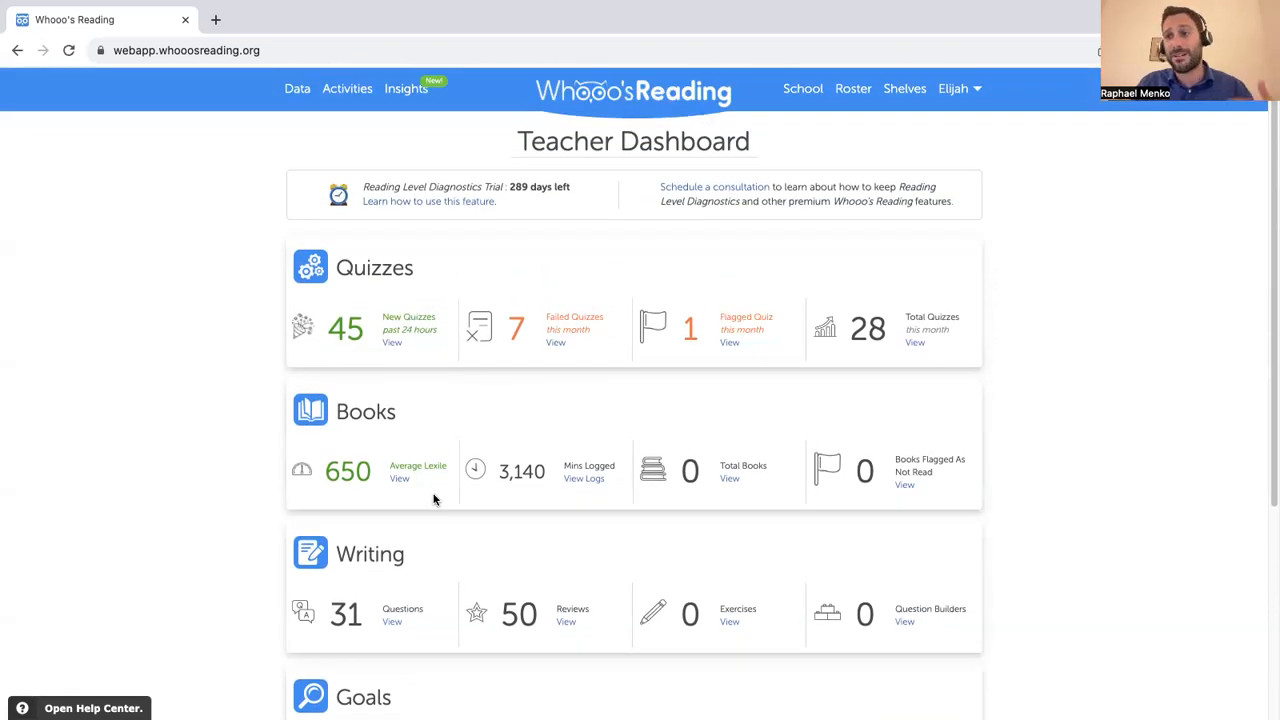
scroll(down, 3)
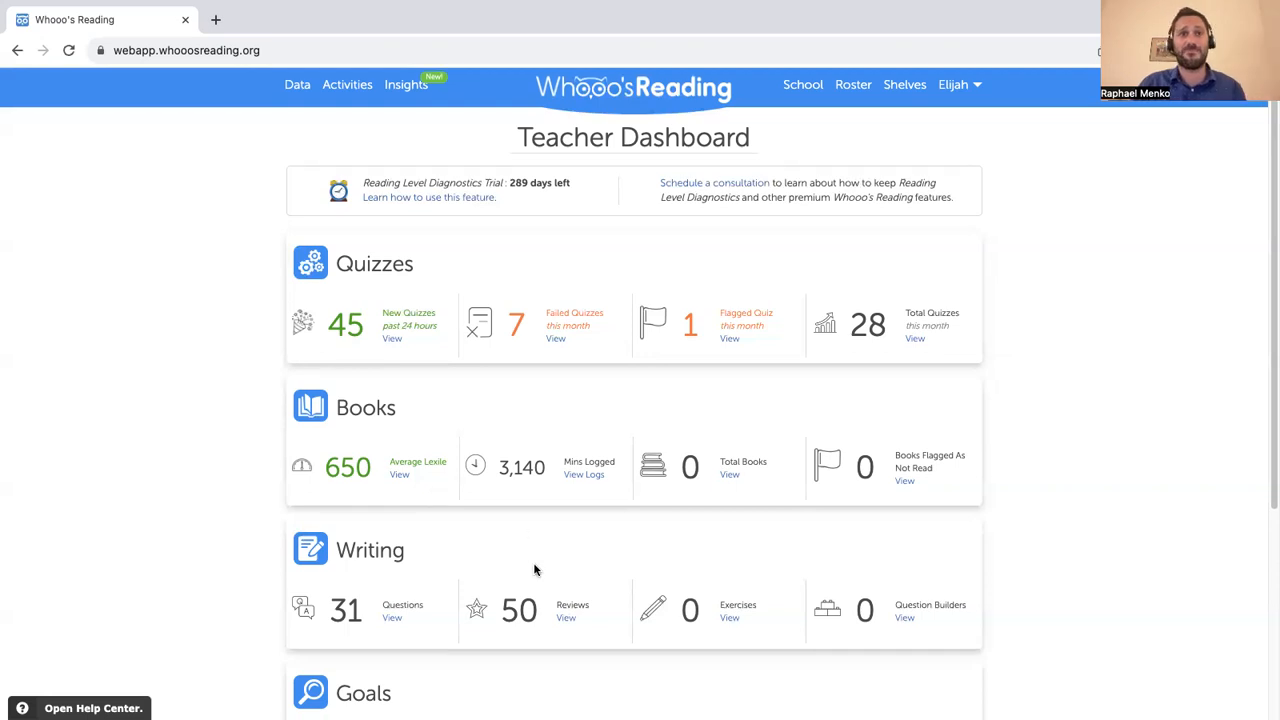
scroll(down, 3)
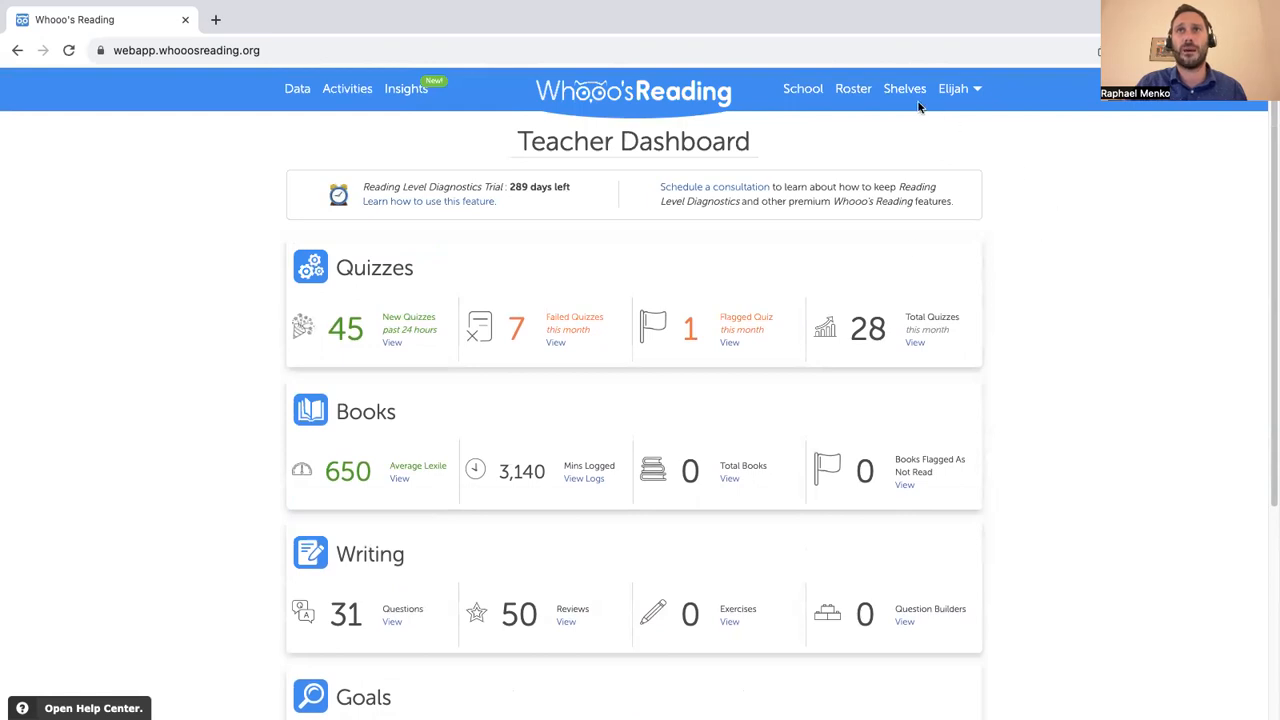
click(853, 88)
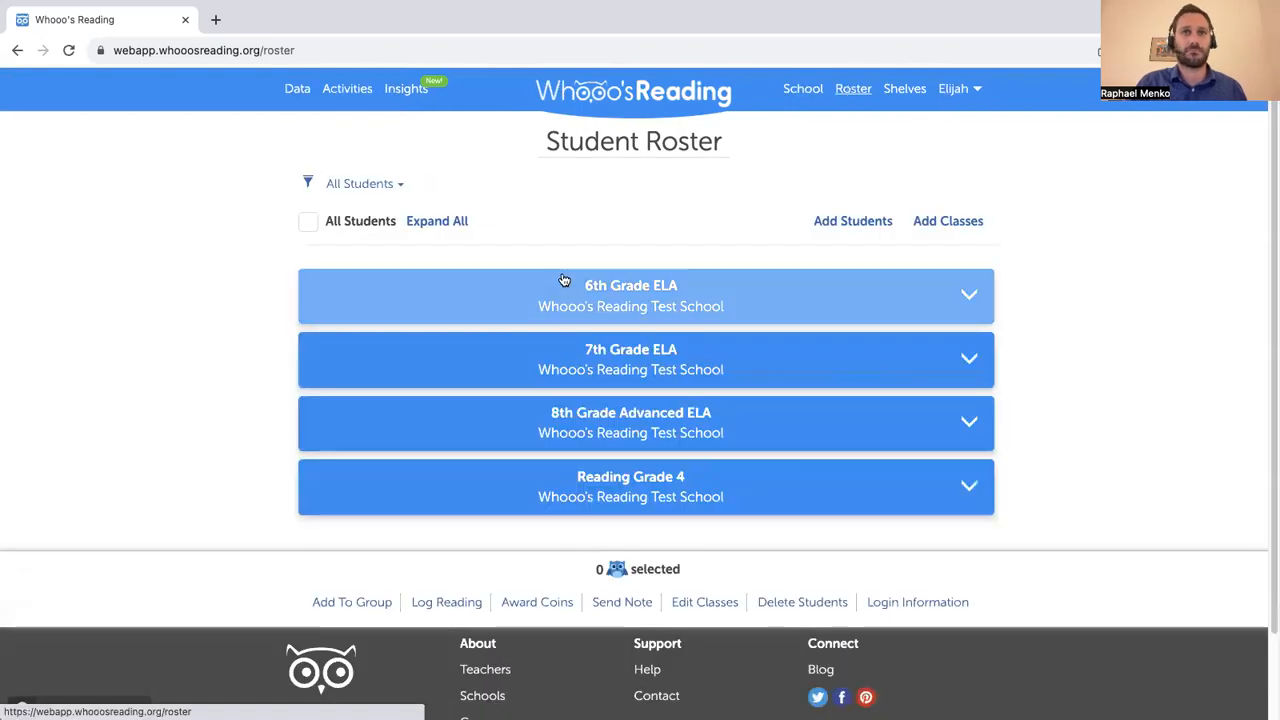
click(631, 296)
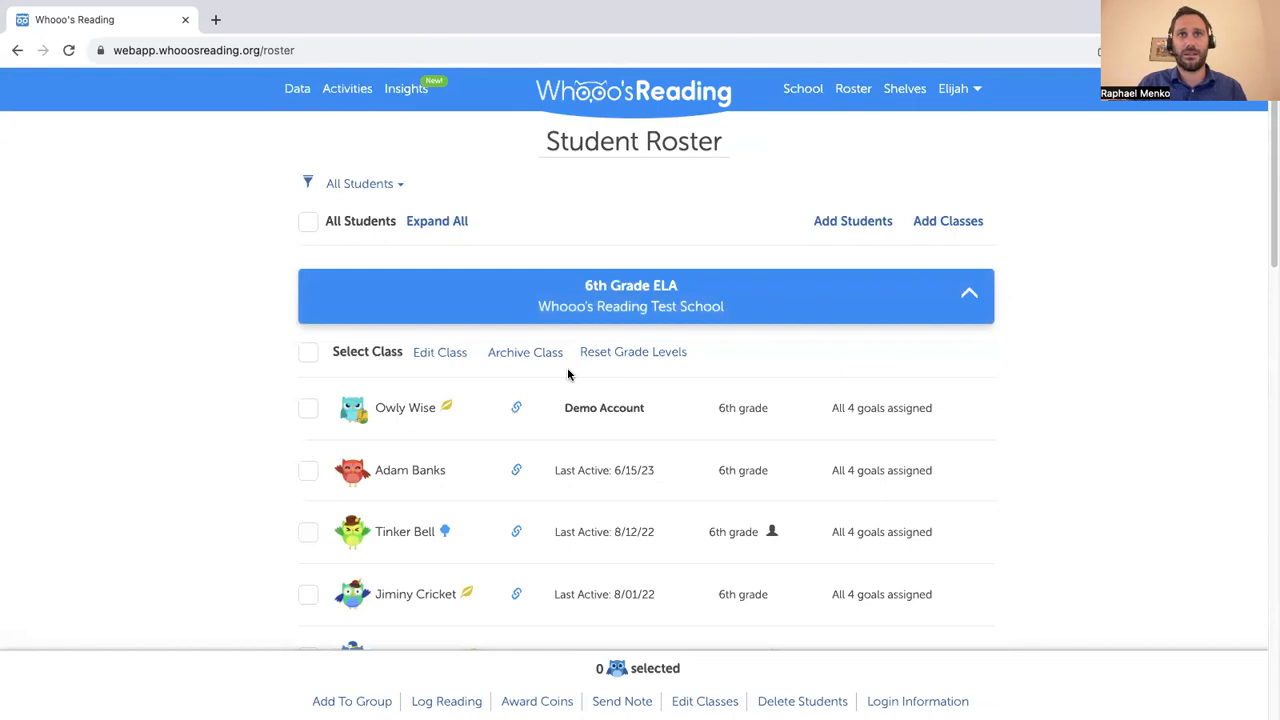
scroll(down, 3)
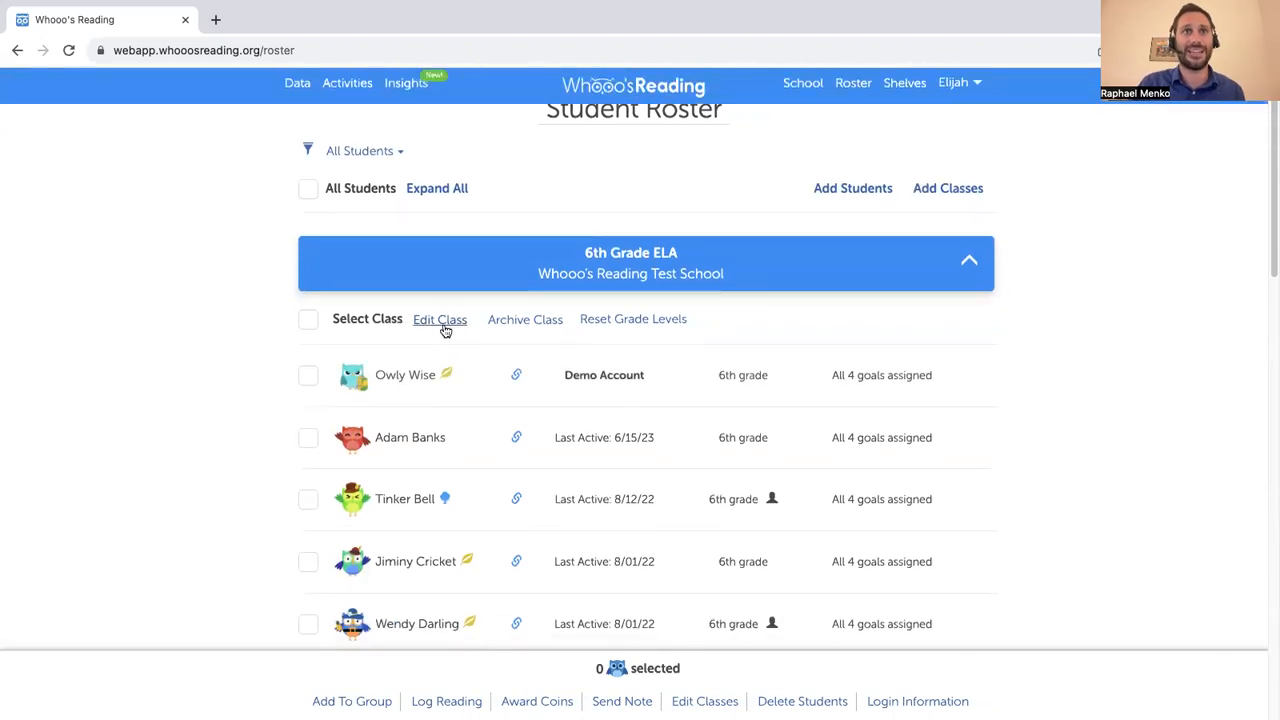
click(440, 319)
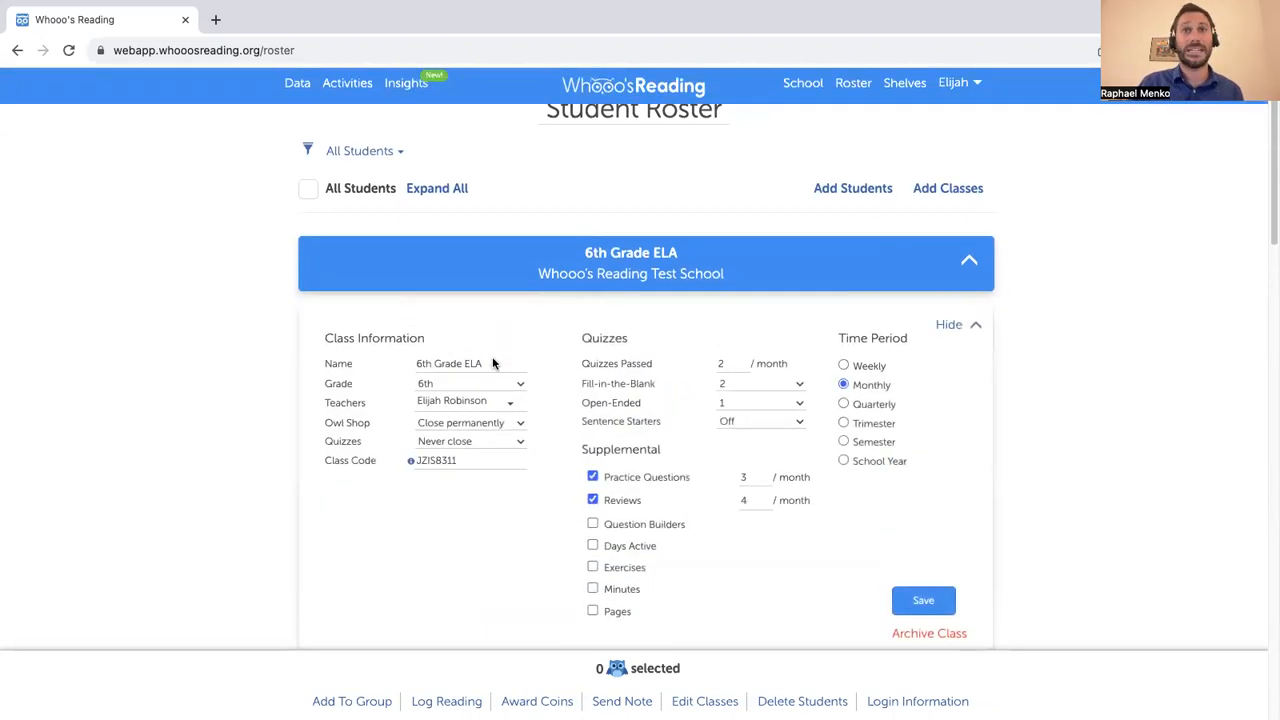
mouse_move(563, 421)
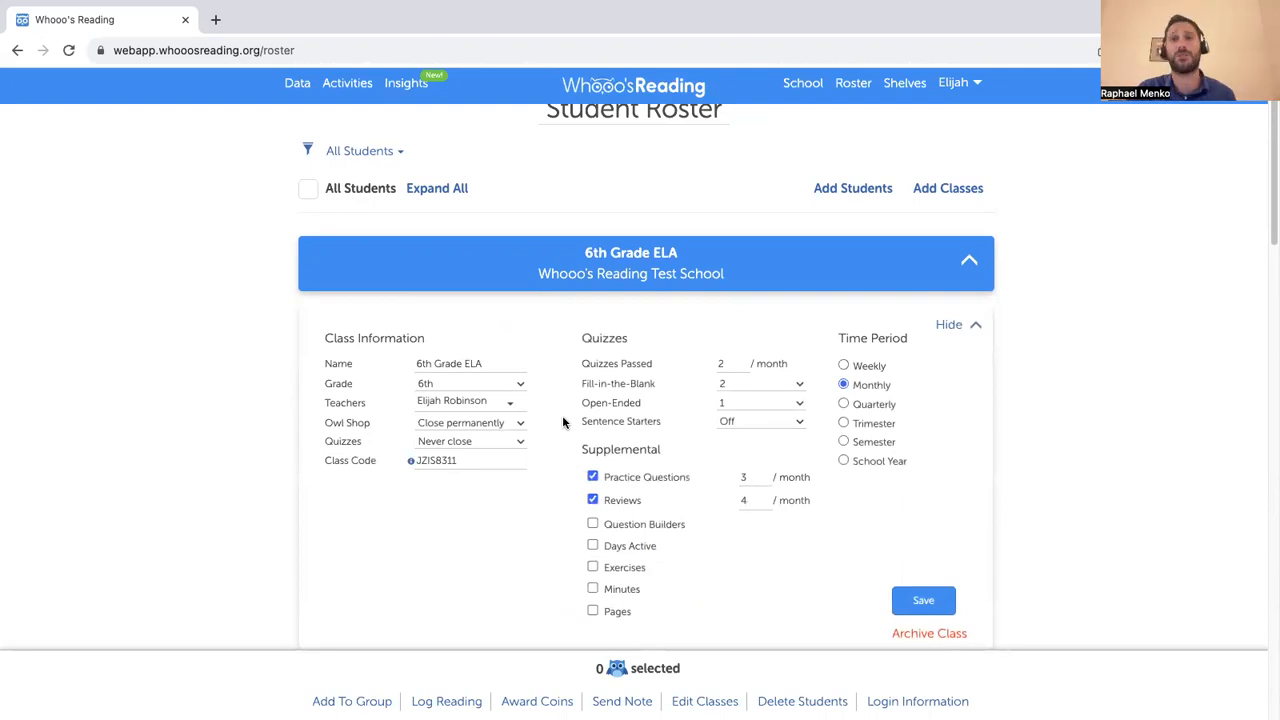
mouse_move(578, 377)
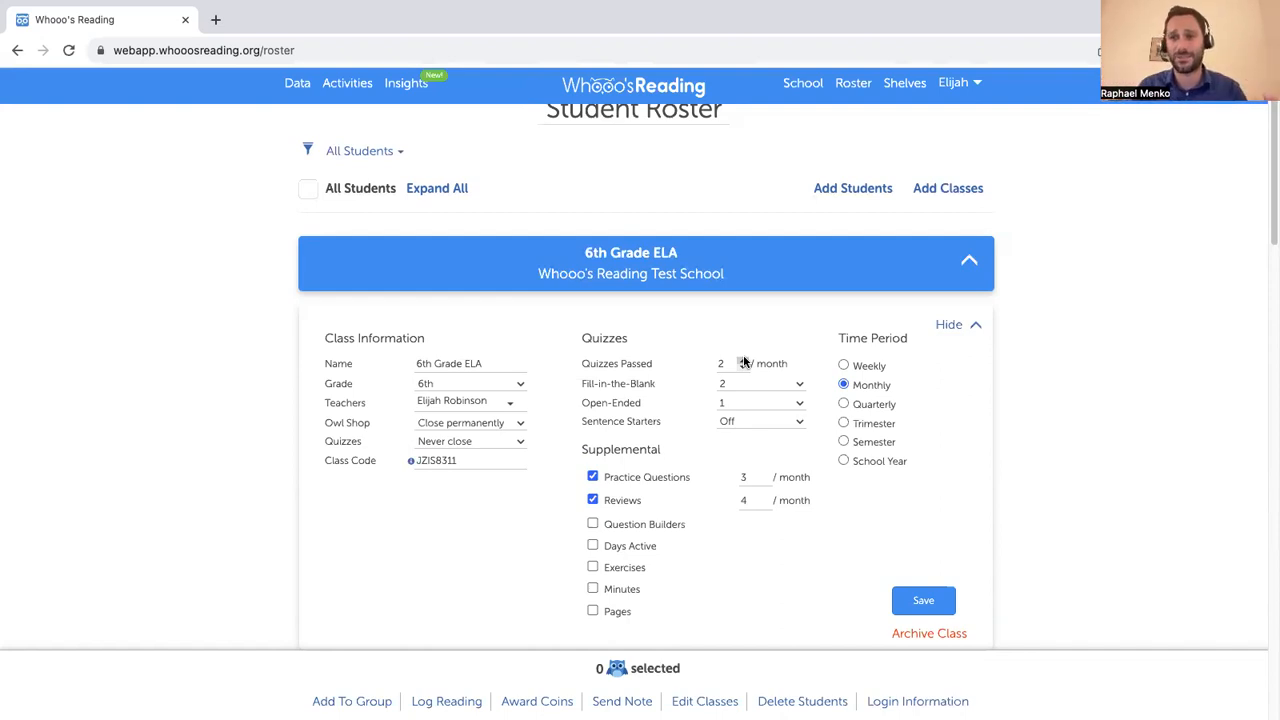
mouse_move(791, 425)
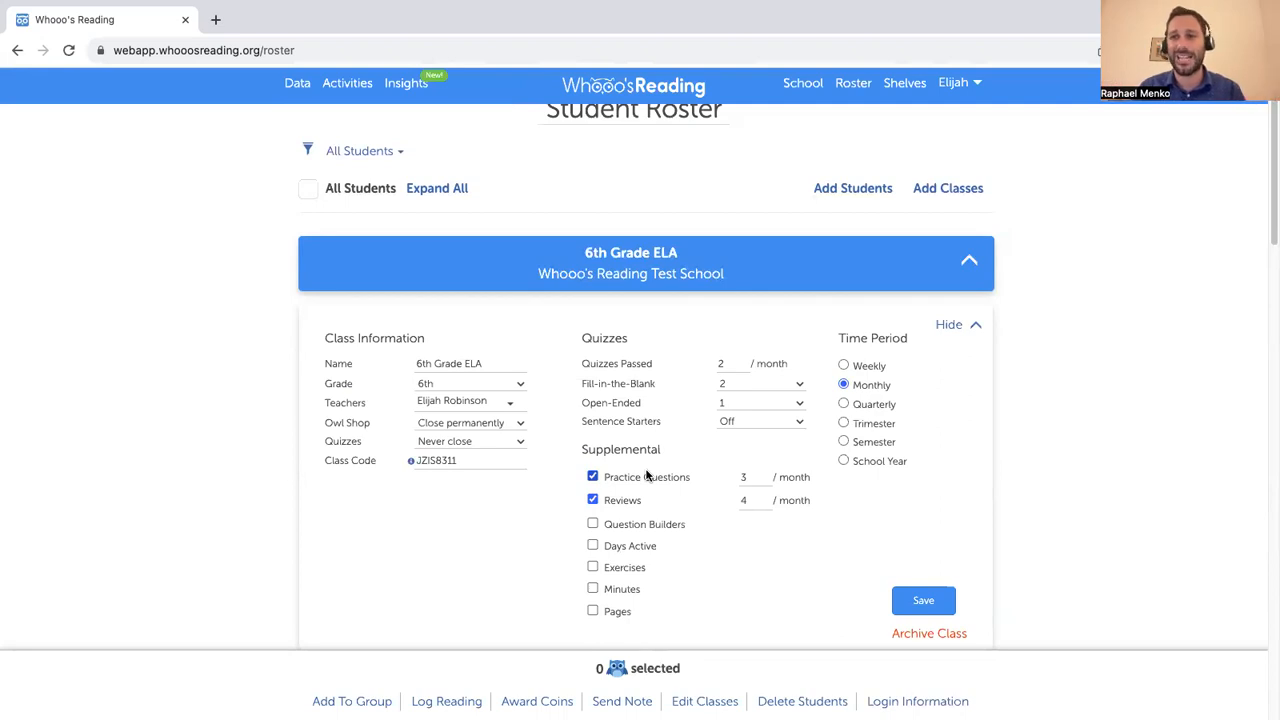
mouse_move(645, 478)
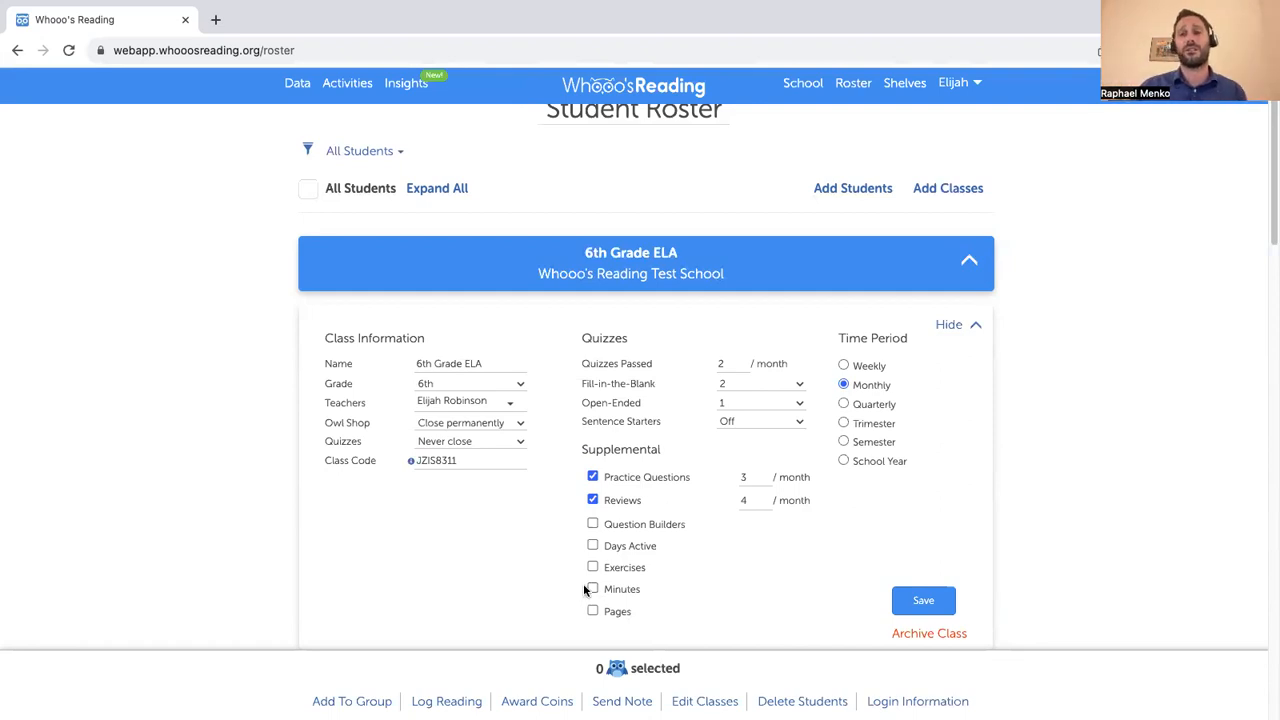
mouse_move(659, 564)
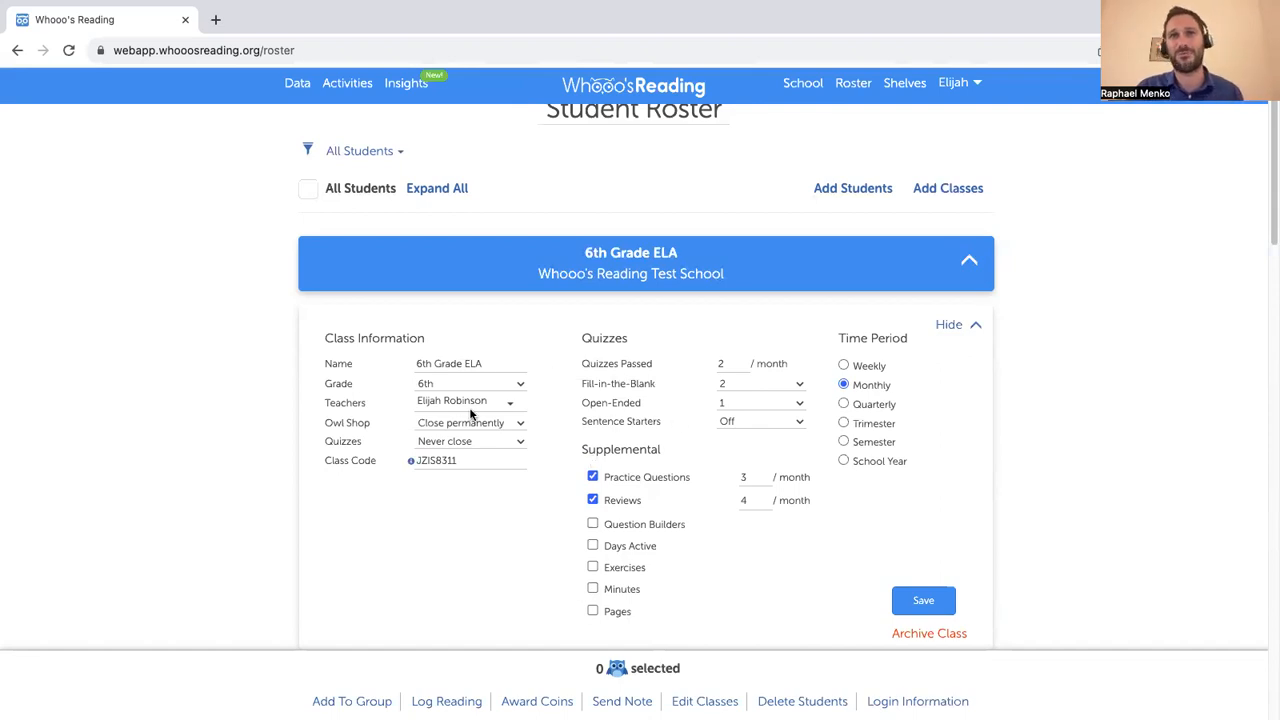
mouse_move(620, 443)
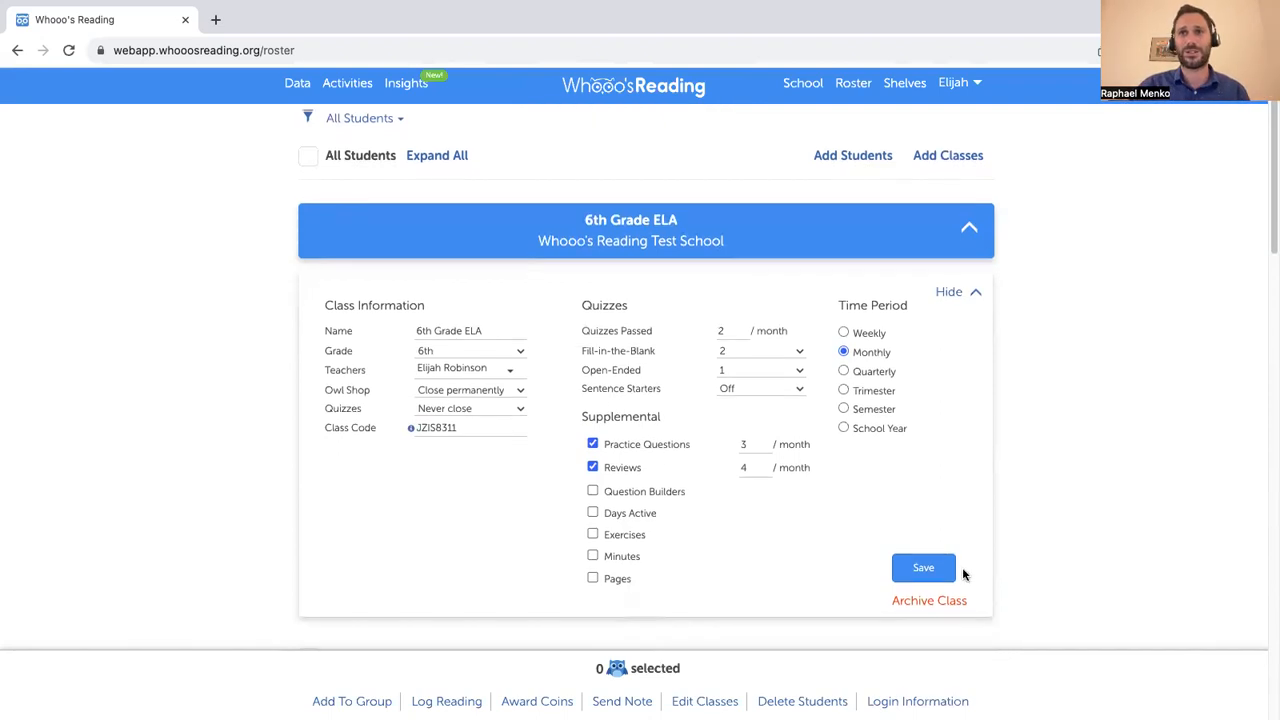
Scroll down the 6th Grade ELA class list toward the student entries
scroll(down, 3)
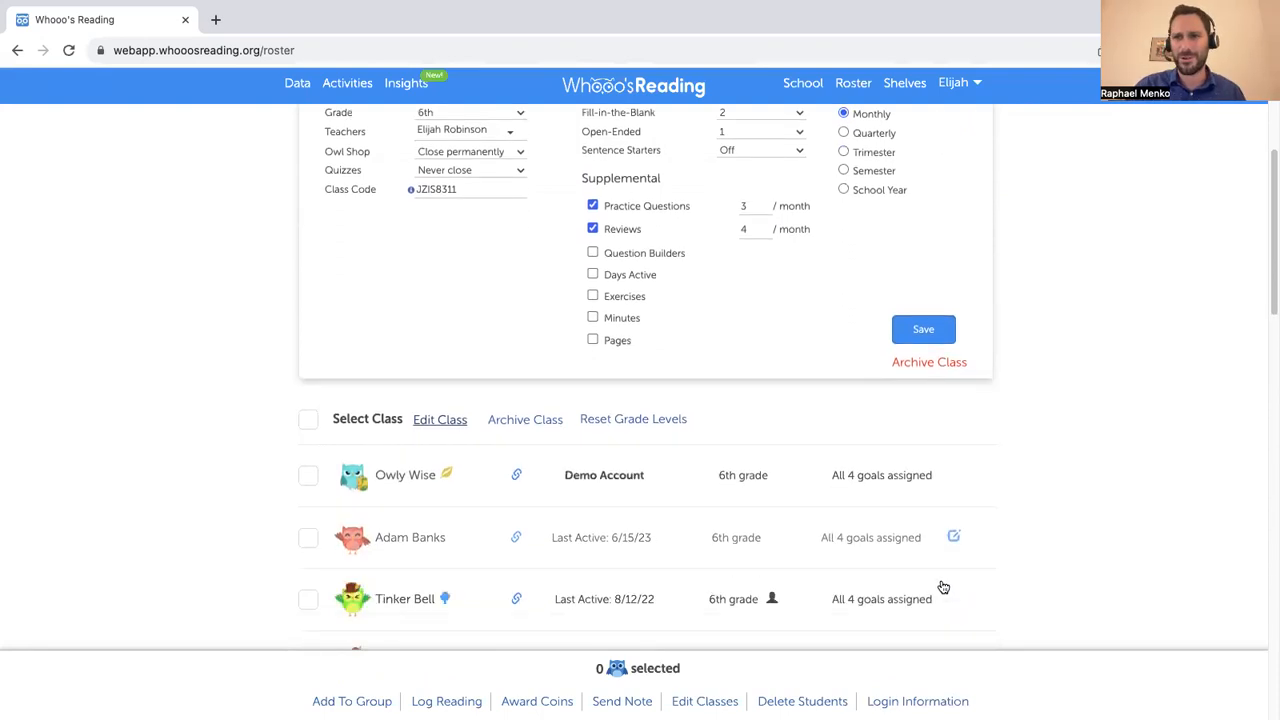
scroll(down, 3)
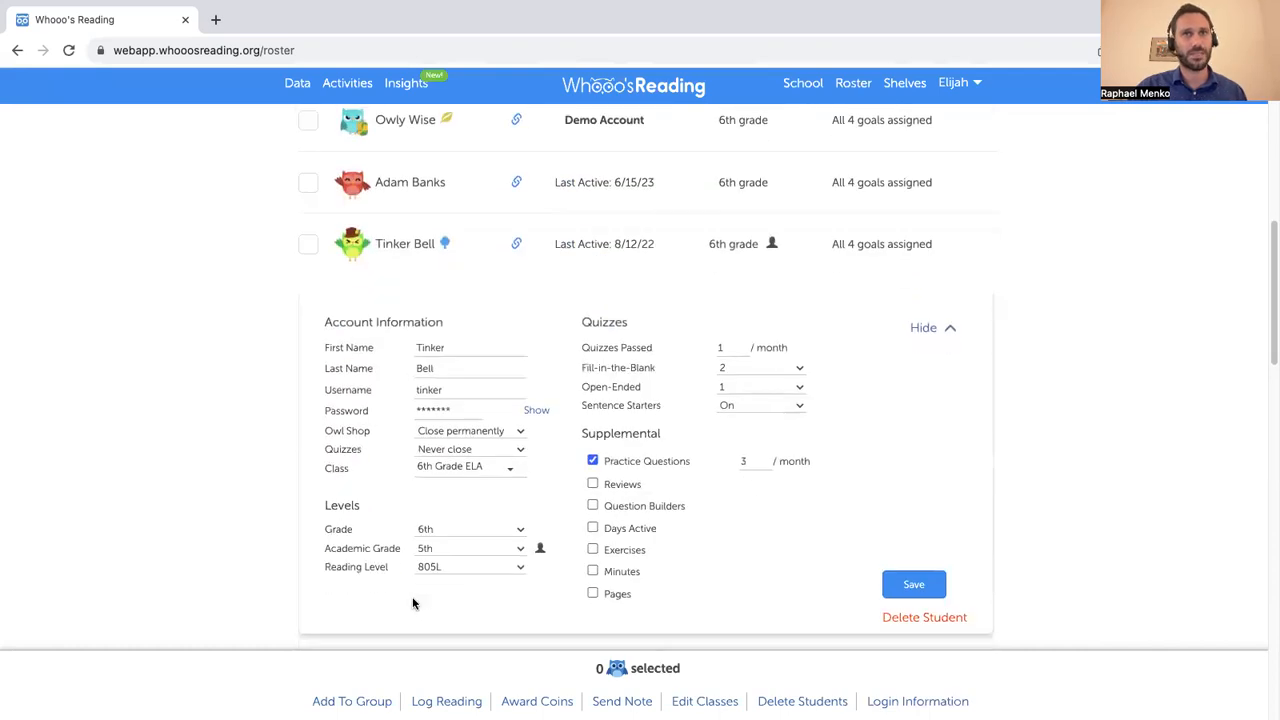
mouse_move(697, 392)
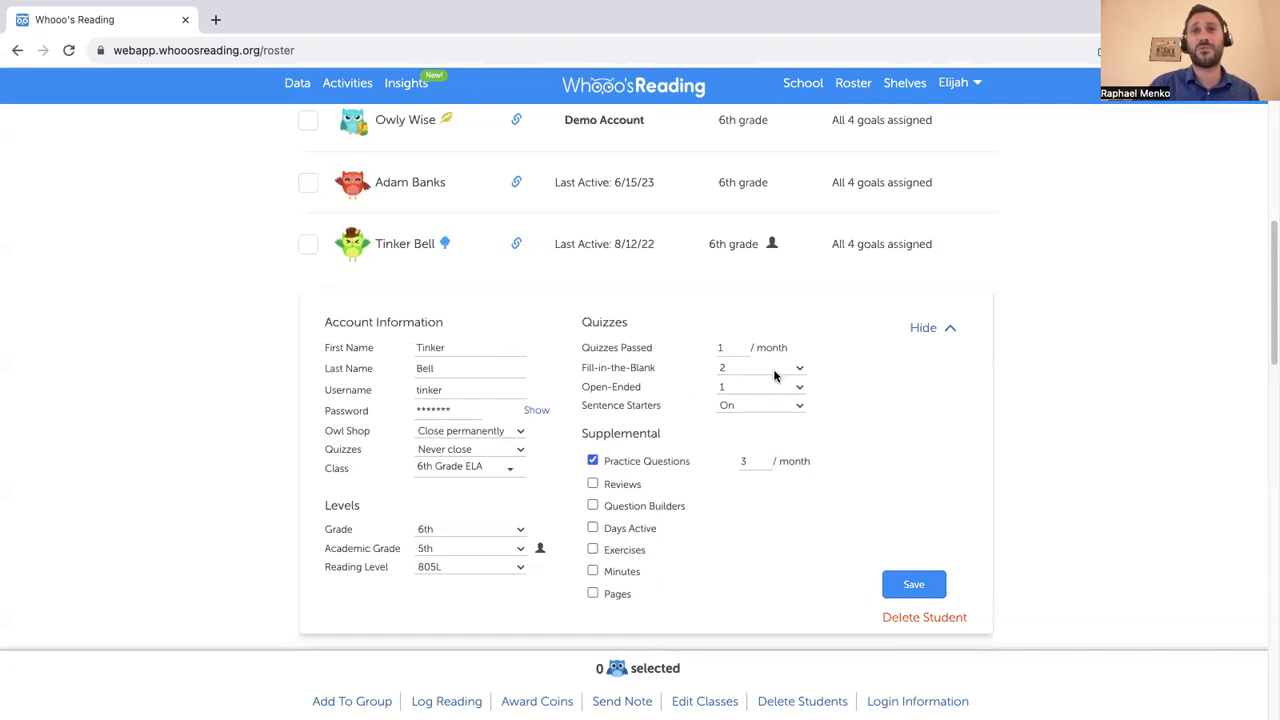
mouse_move(770, 383)
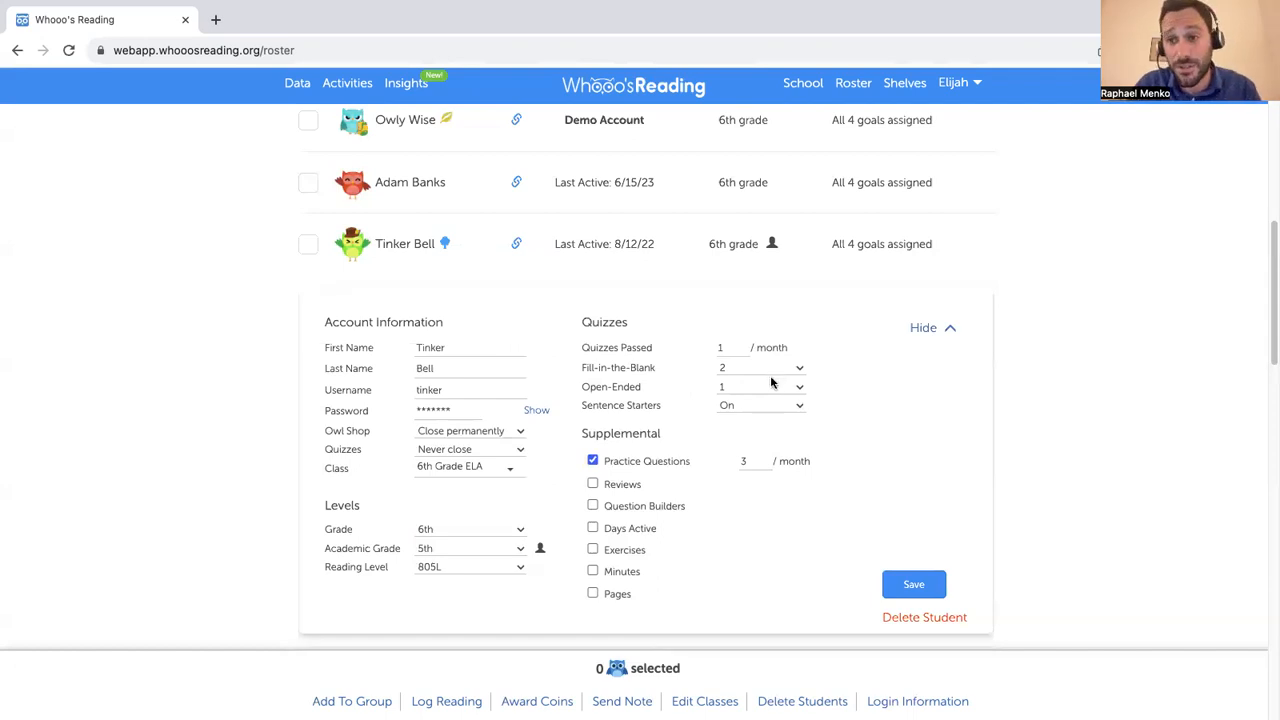
mouse_move(776, 405)
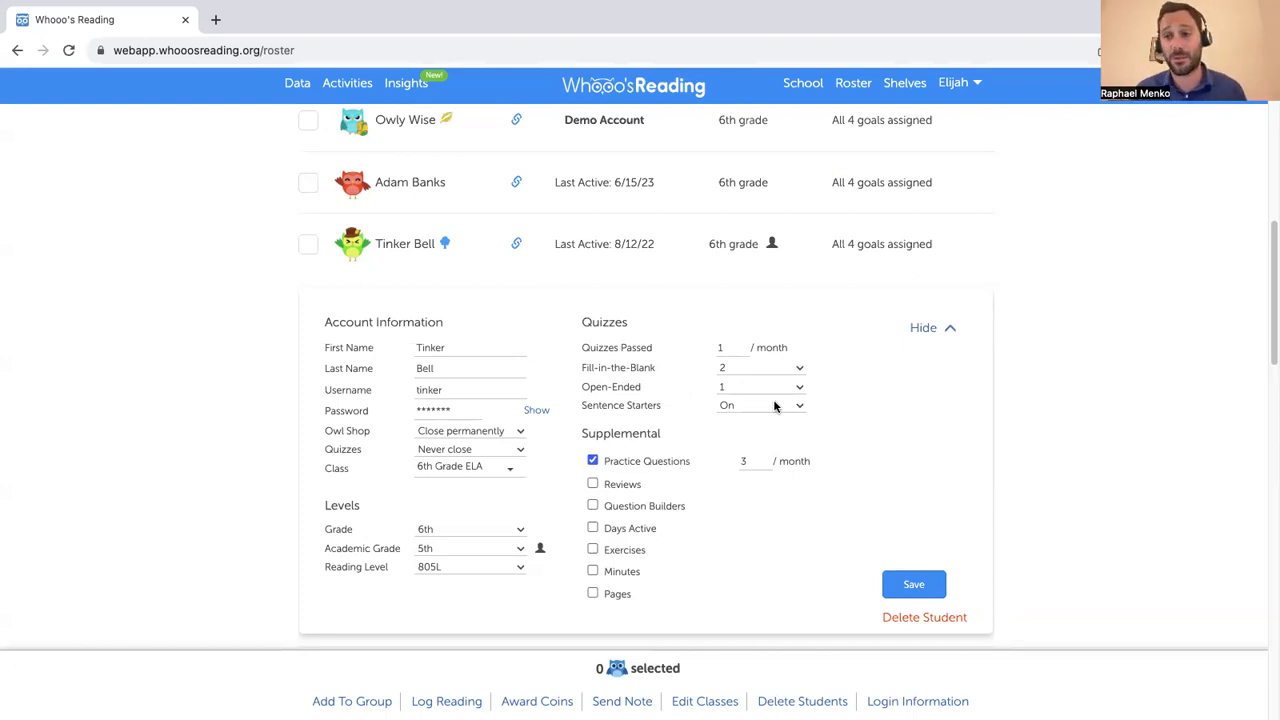
mouse_move(173, 337)
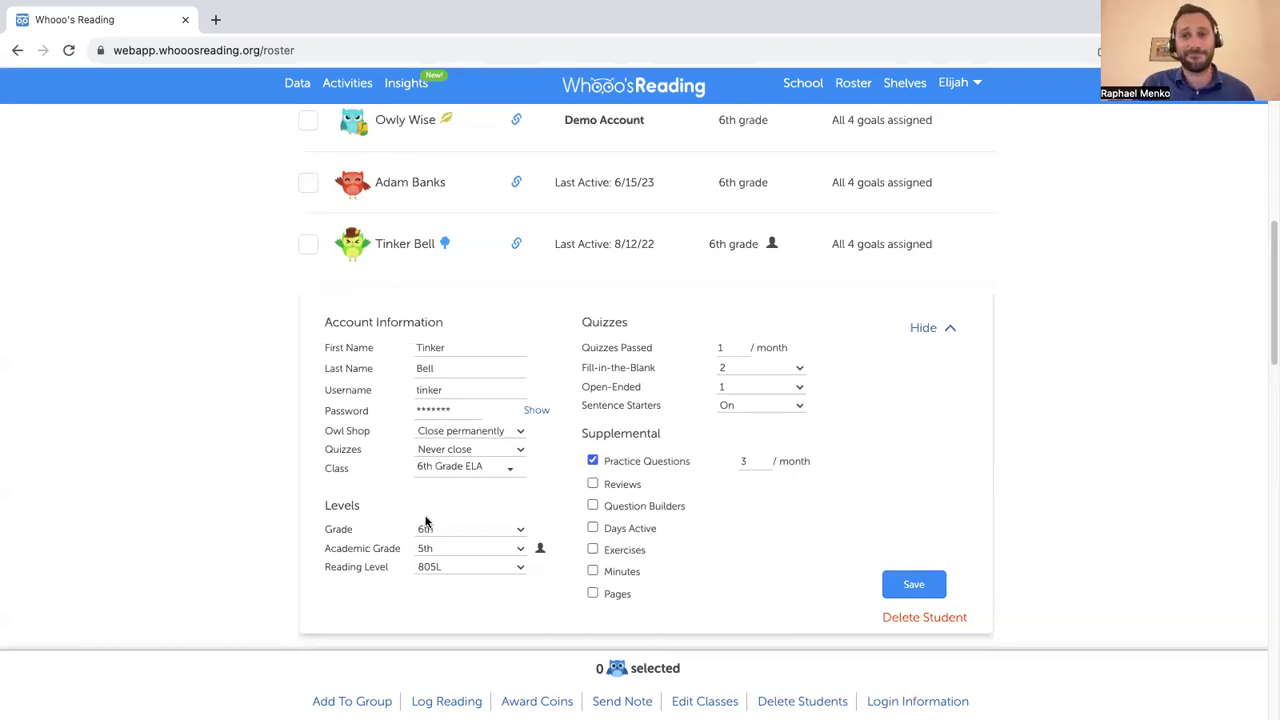
mouse_move(460, 548)
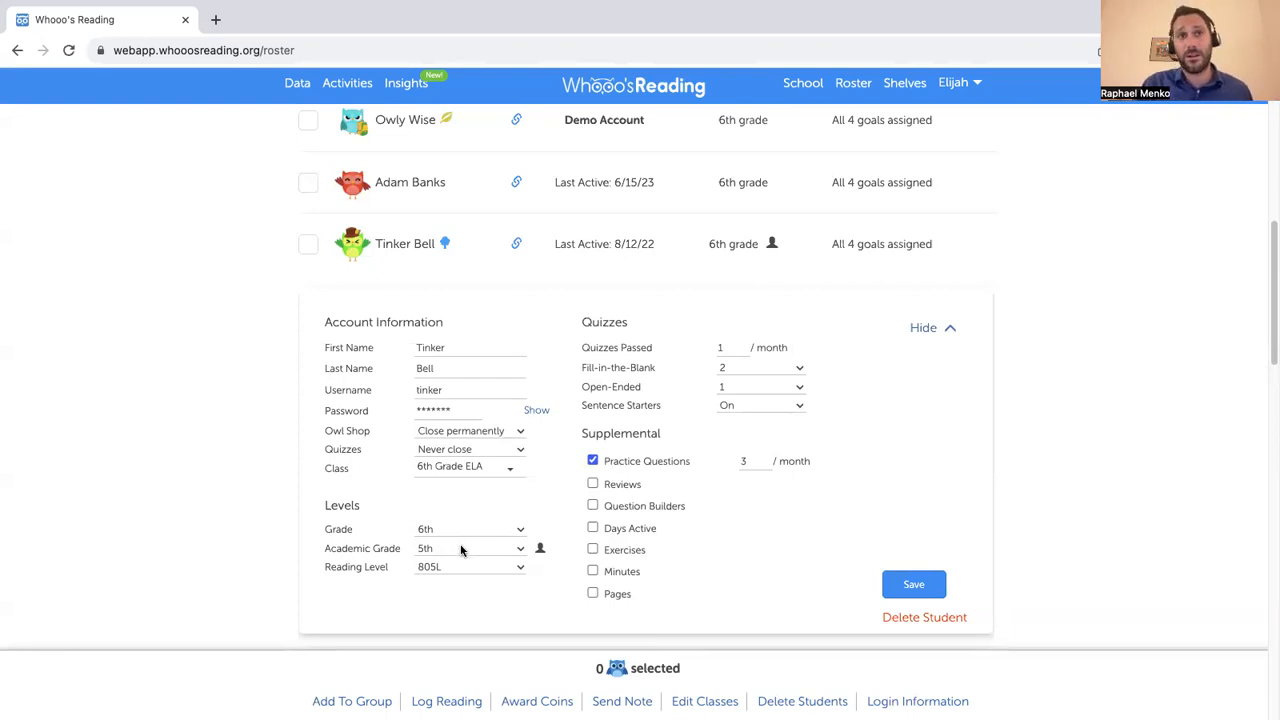
Click within Tinker Bell's roster settings to adjust grade and reading level
click(470, 548)
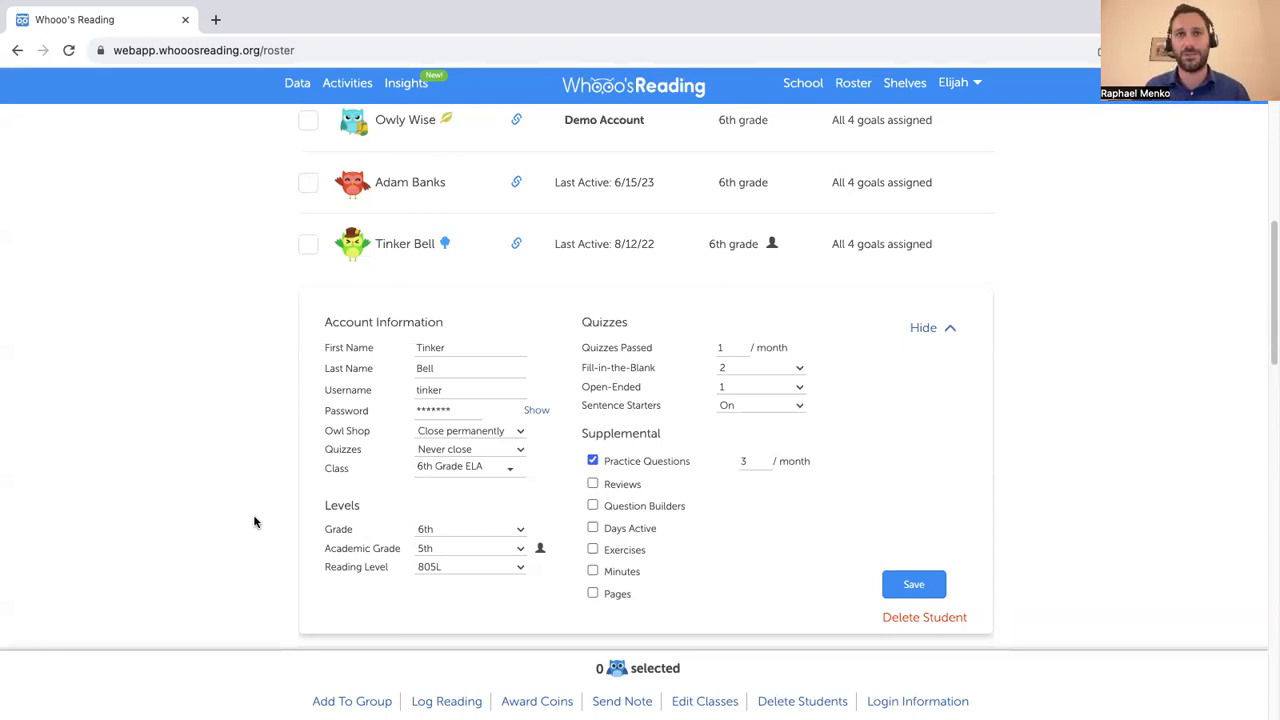
mouse_move(413, 565)
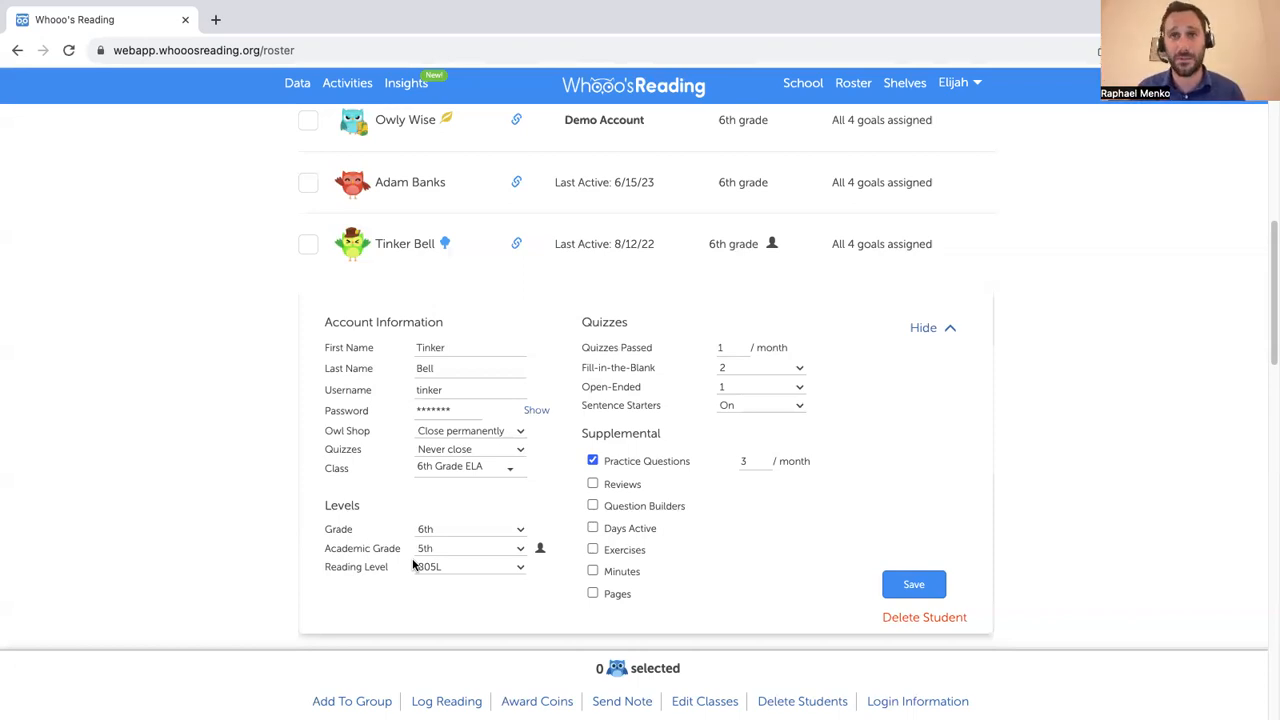
mouse_move(378, 422)
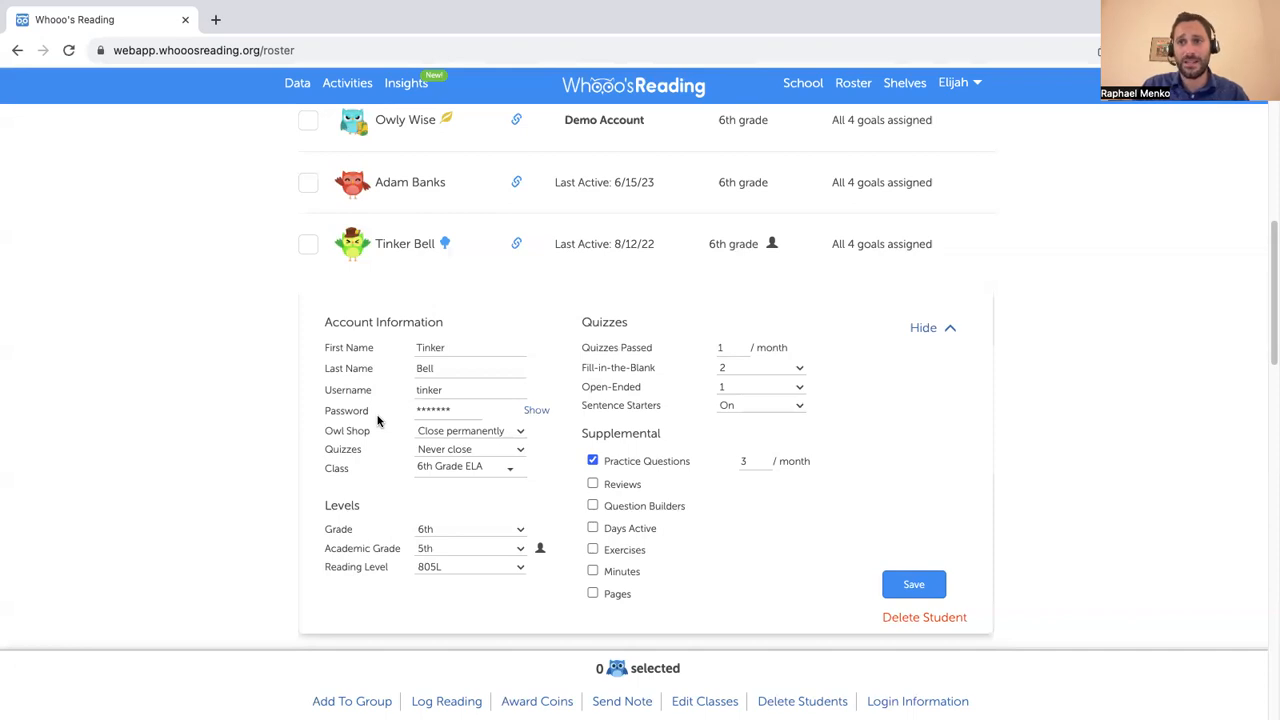
mouse_move(518, 447)
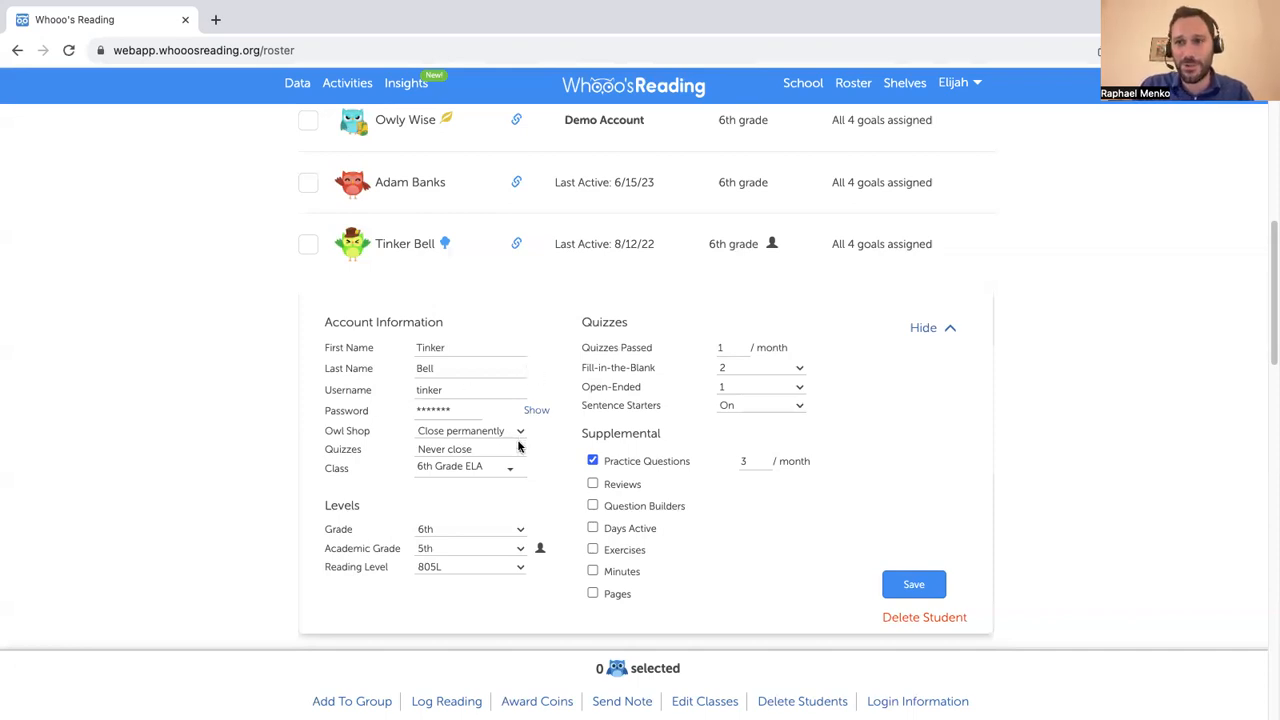
mouse_move(498, 452)
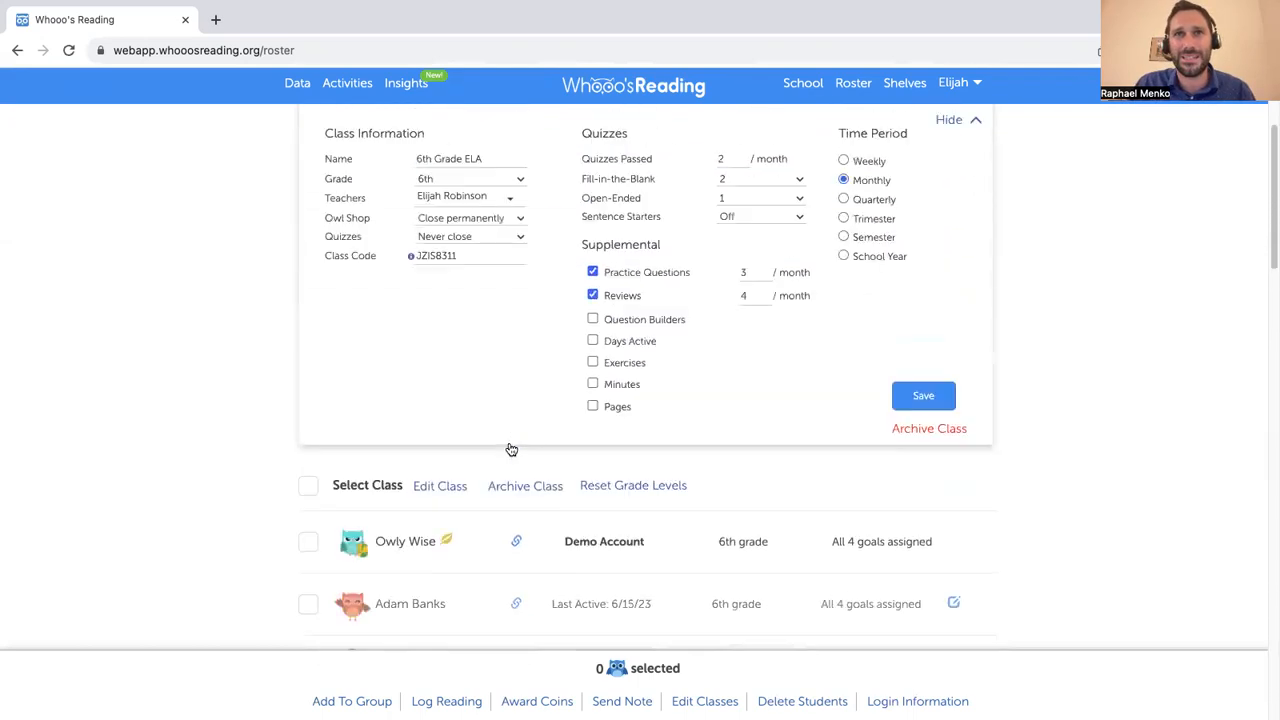
Scroll to Owly Wise's settings and switch into that demo student account
scroll(down, 3)
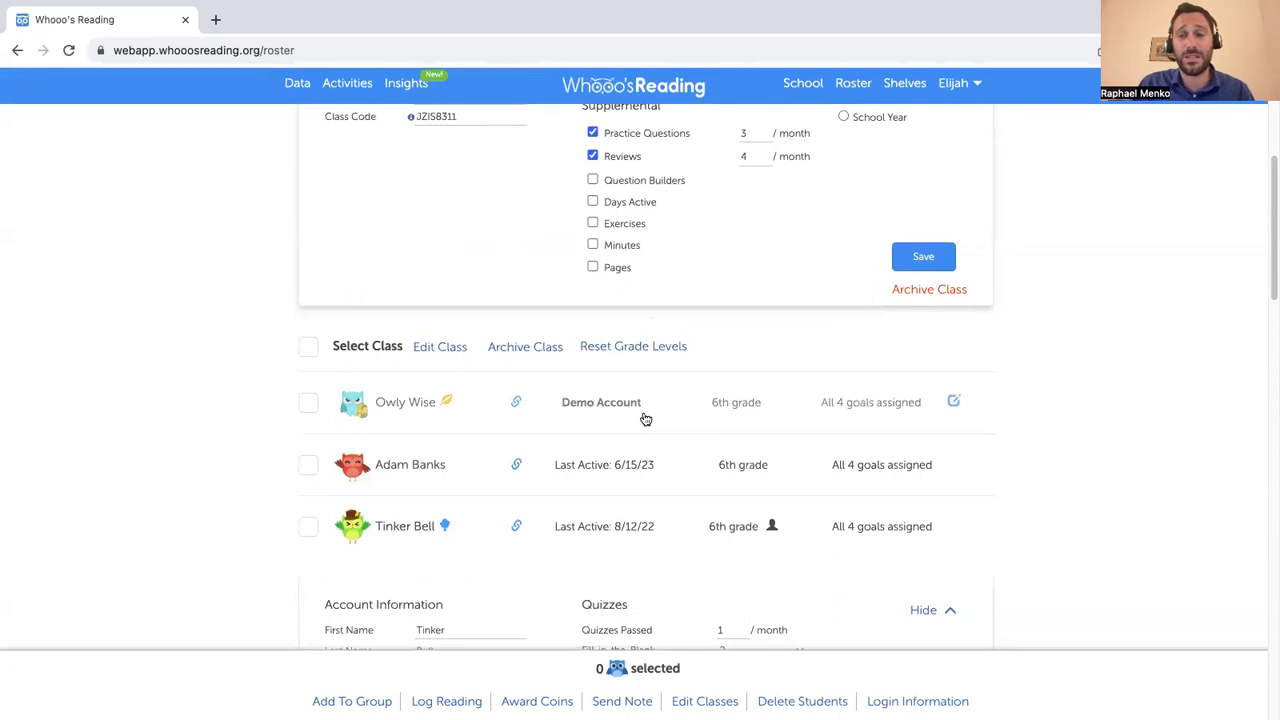
mouse_move(487, 414)
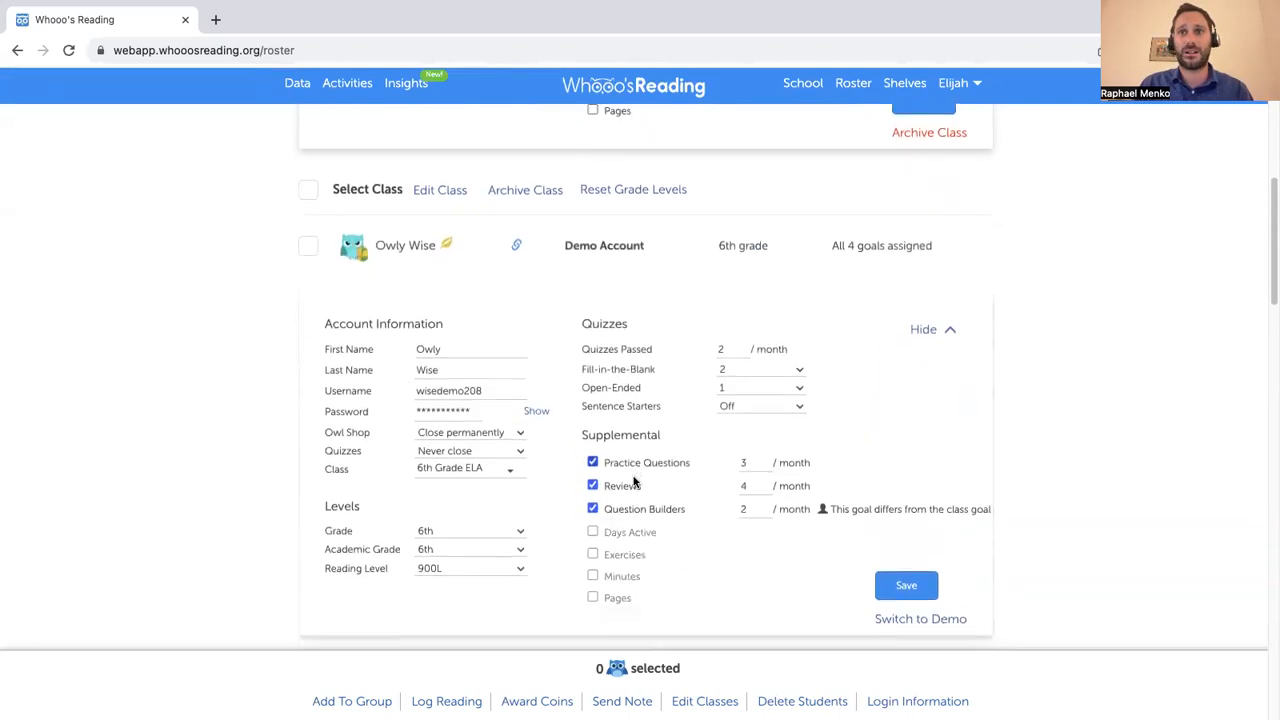
click(920, 618)
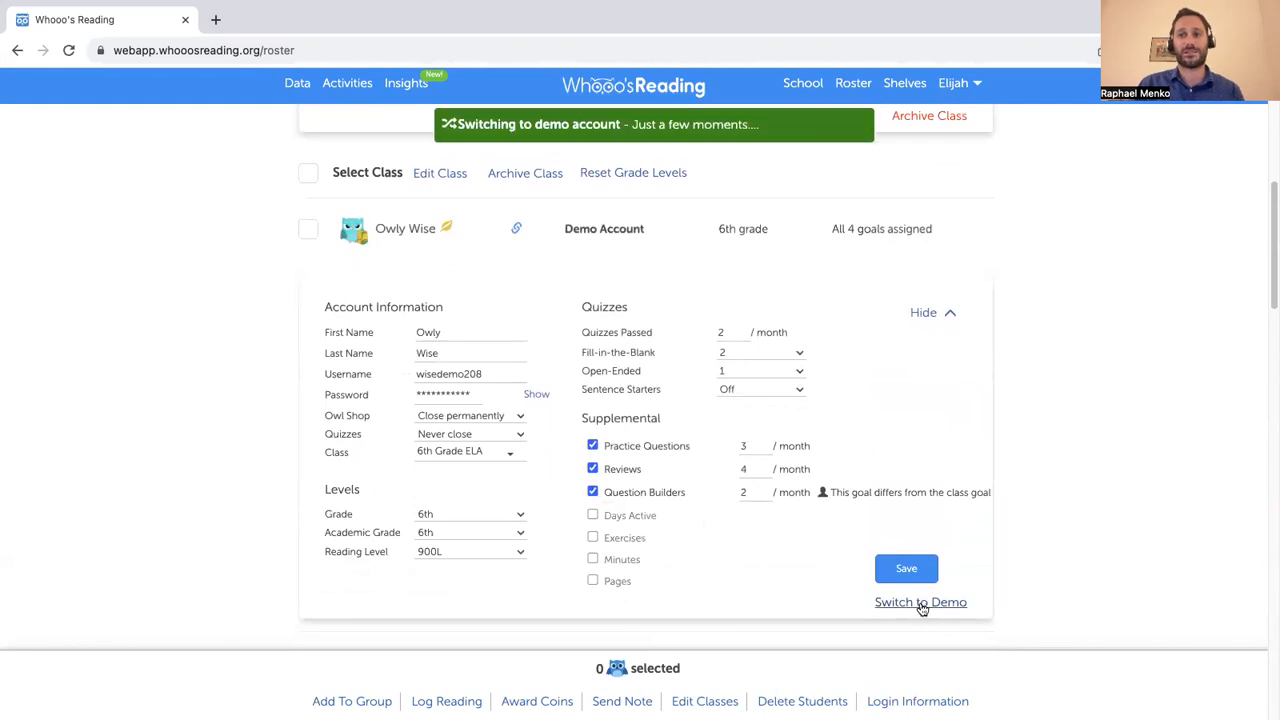
click(920, 602)
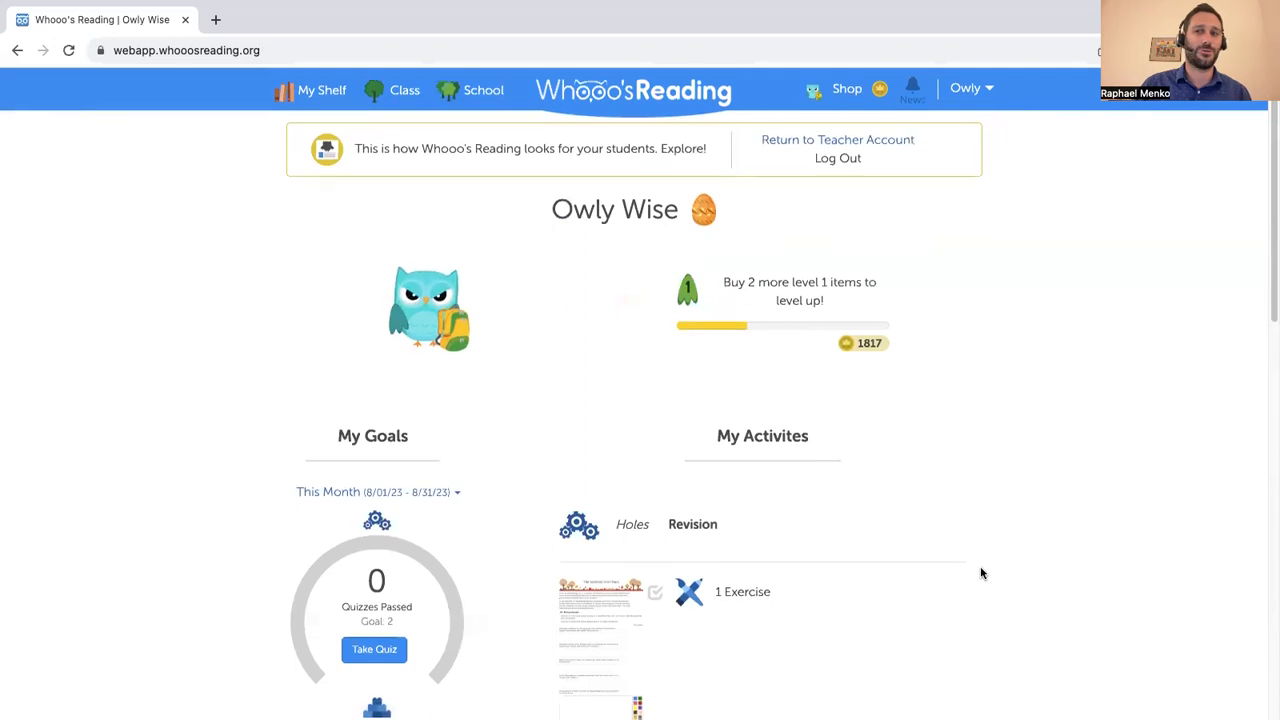
Scroll Owly Wise's student home past My Goals to the Find a New Book search
scroll(down, 3)
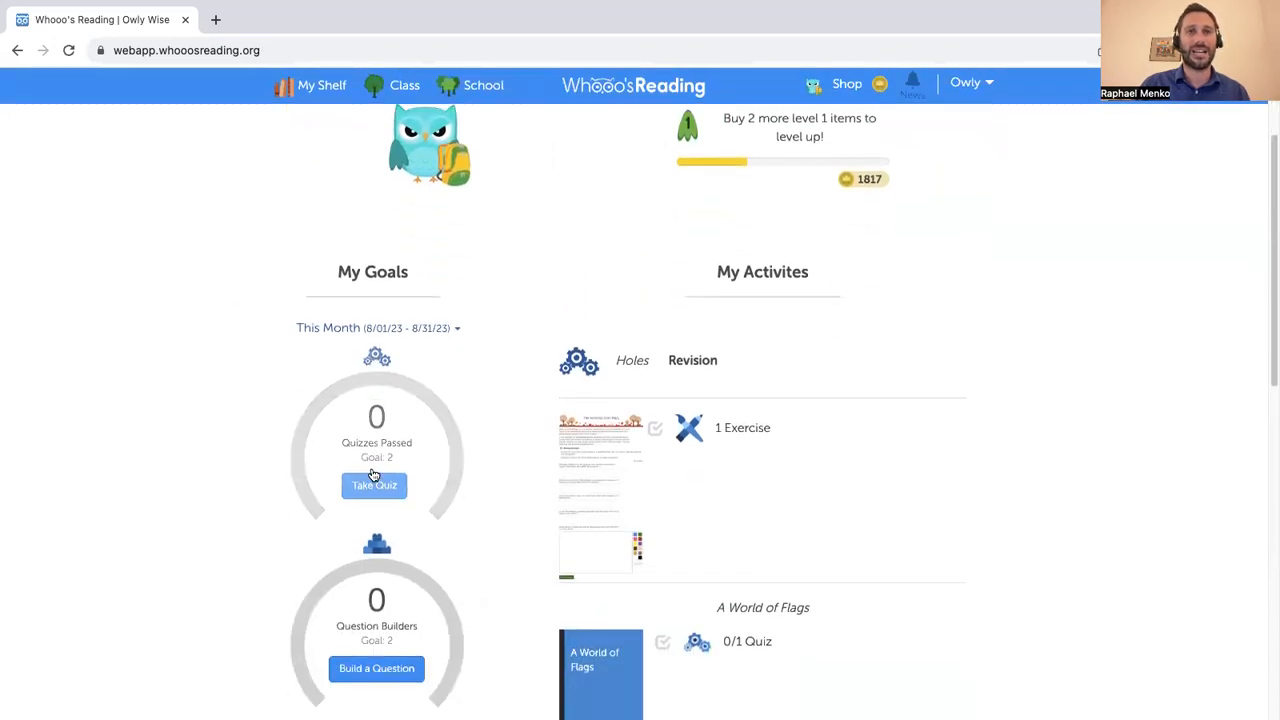
scroll(down, 3)
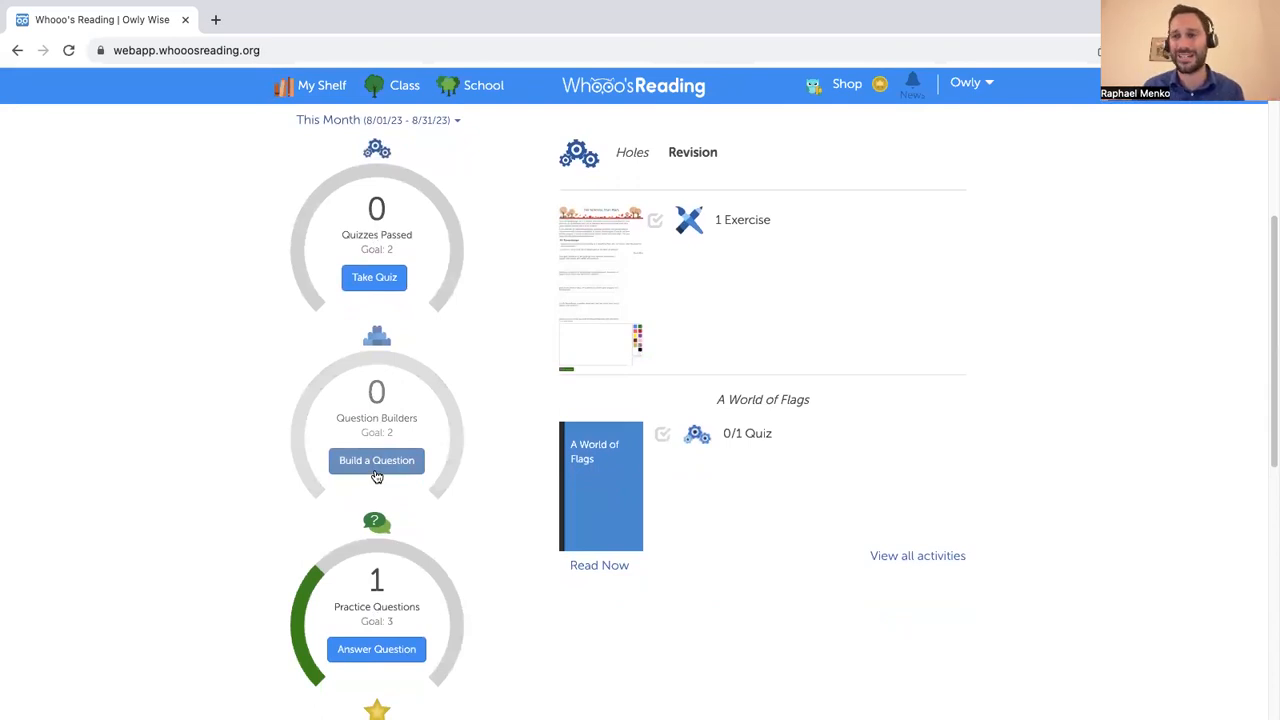
mouse_move(349, 306)
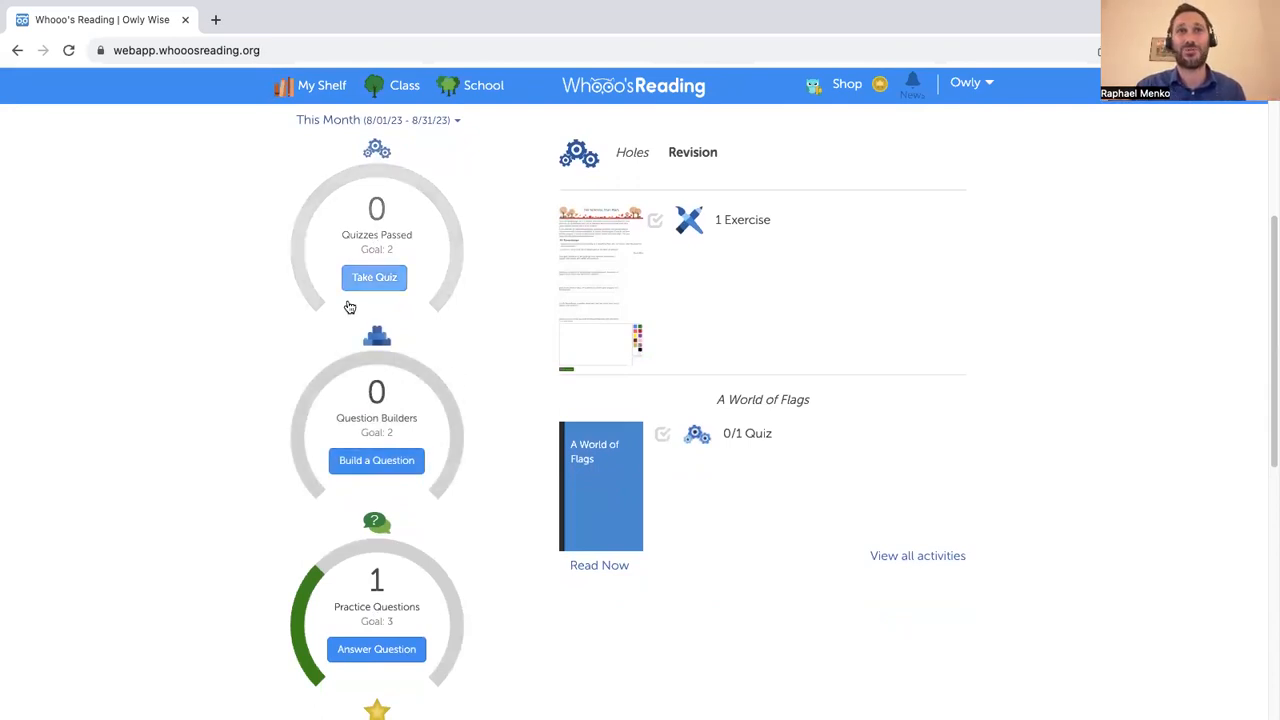
mouse_move(399, 235)
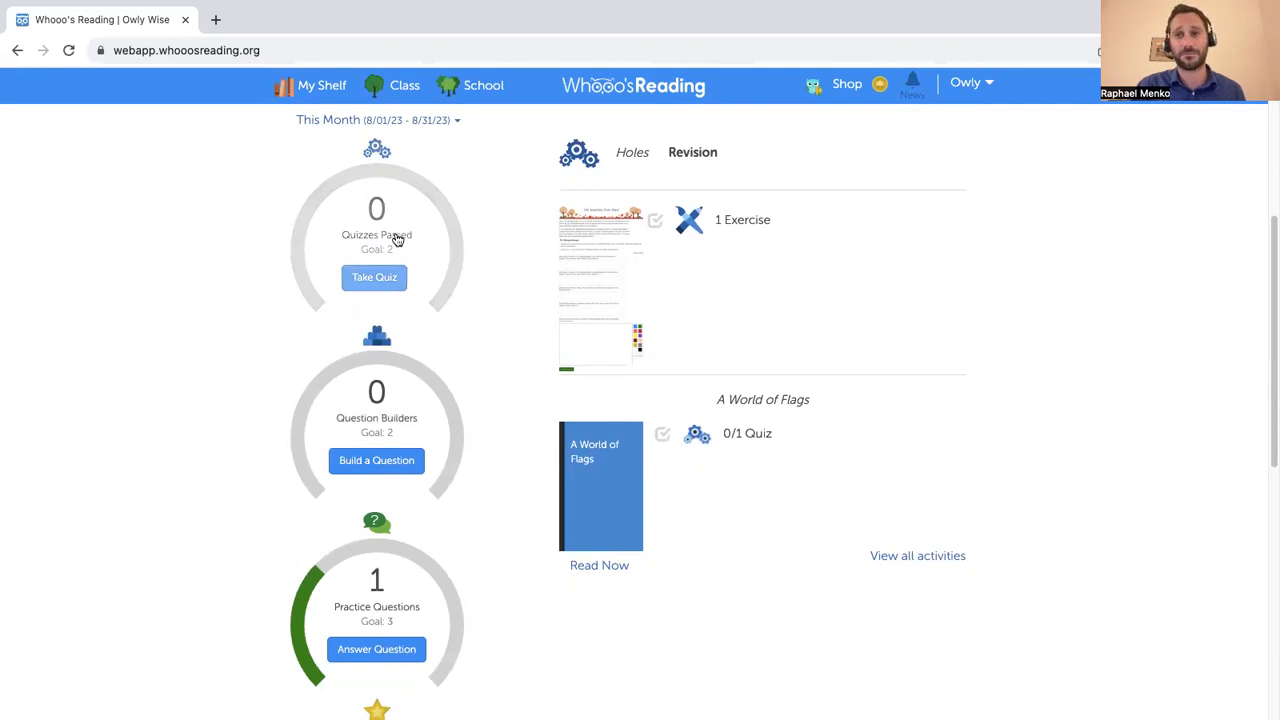
scroll(down, 3)
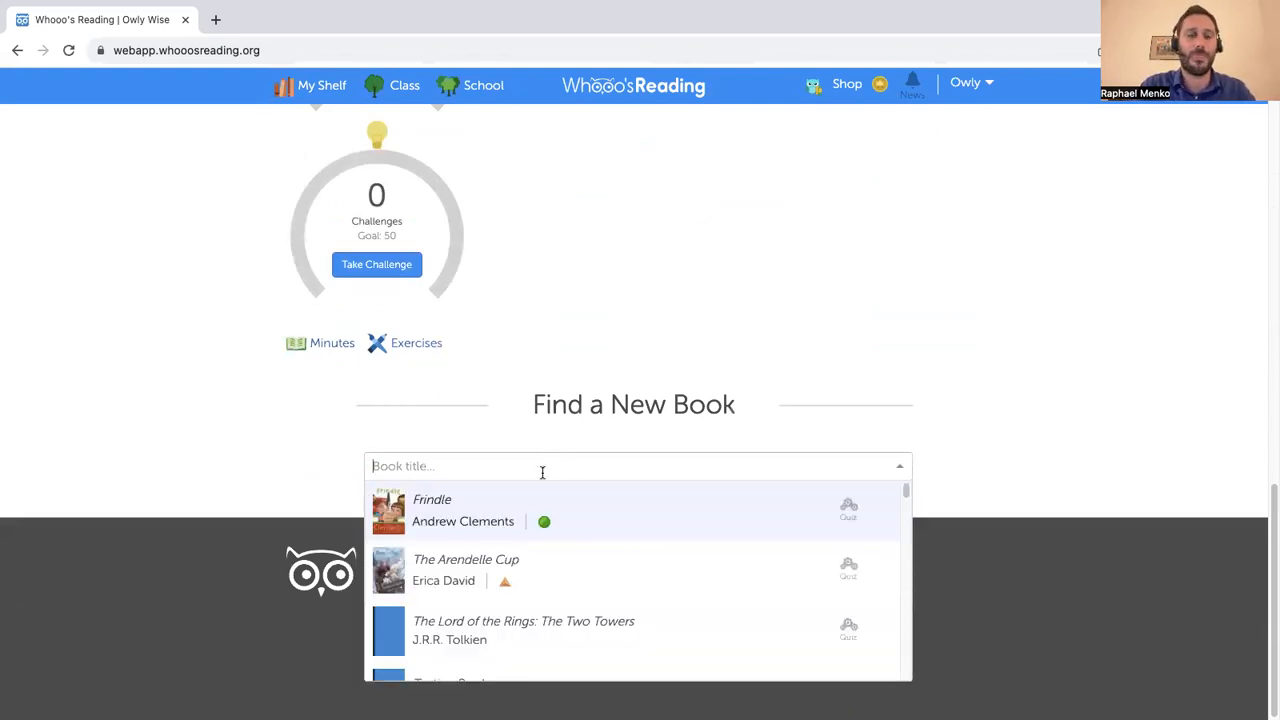
mouse_move(490, 517)
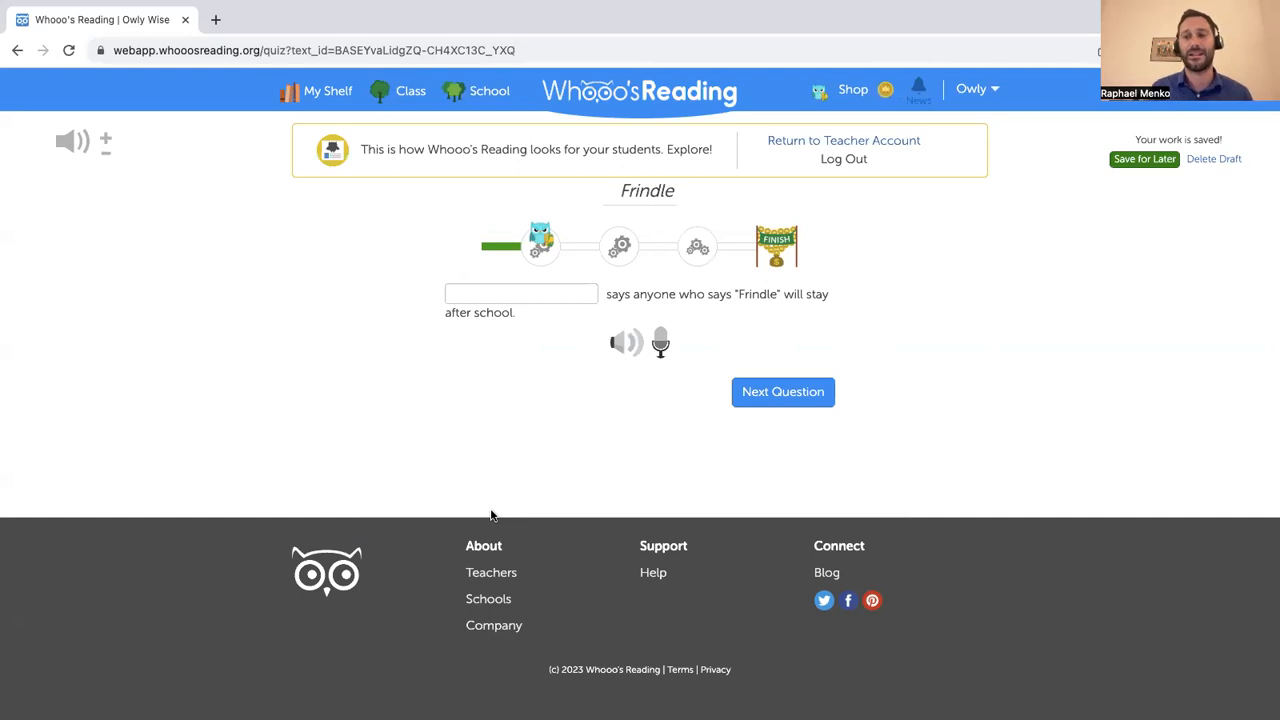
mouse_move(409, 505)
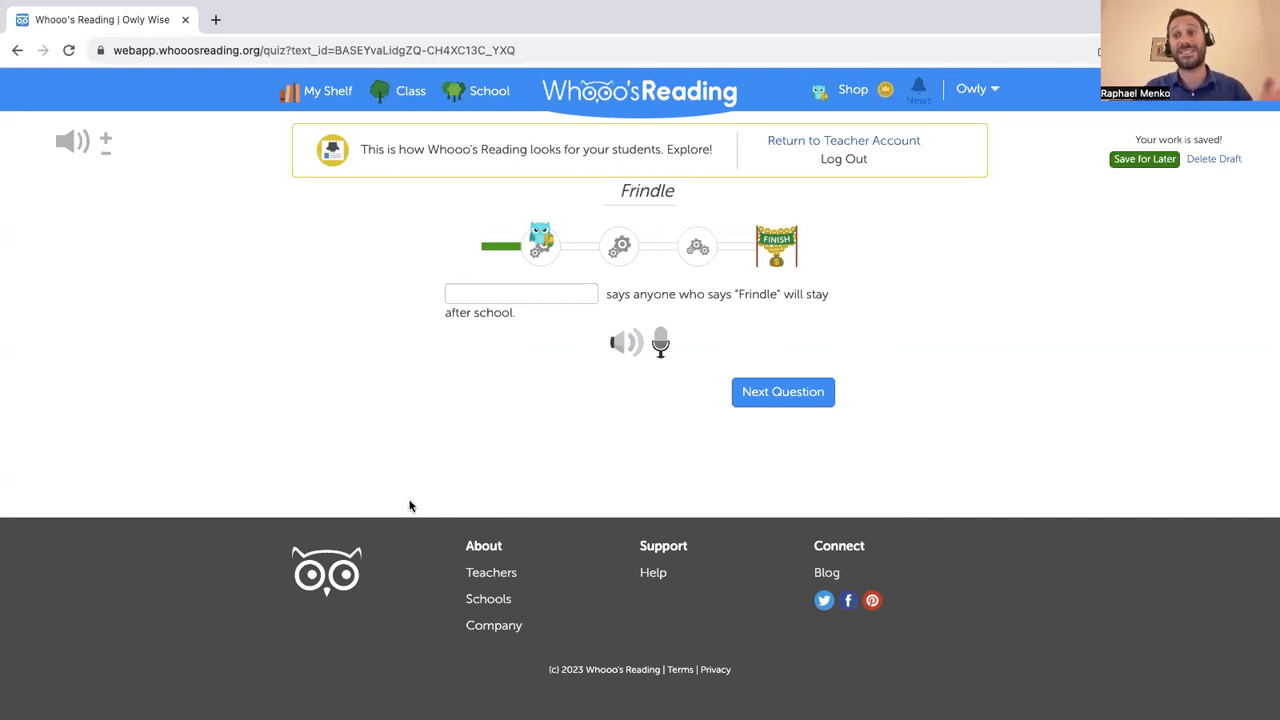
mouse_move(380, 517)
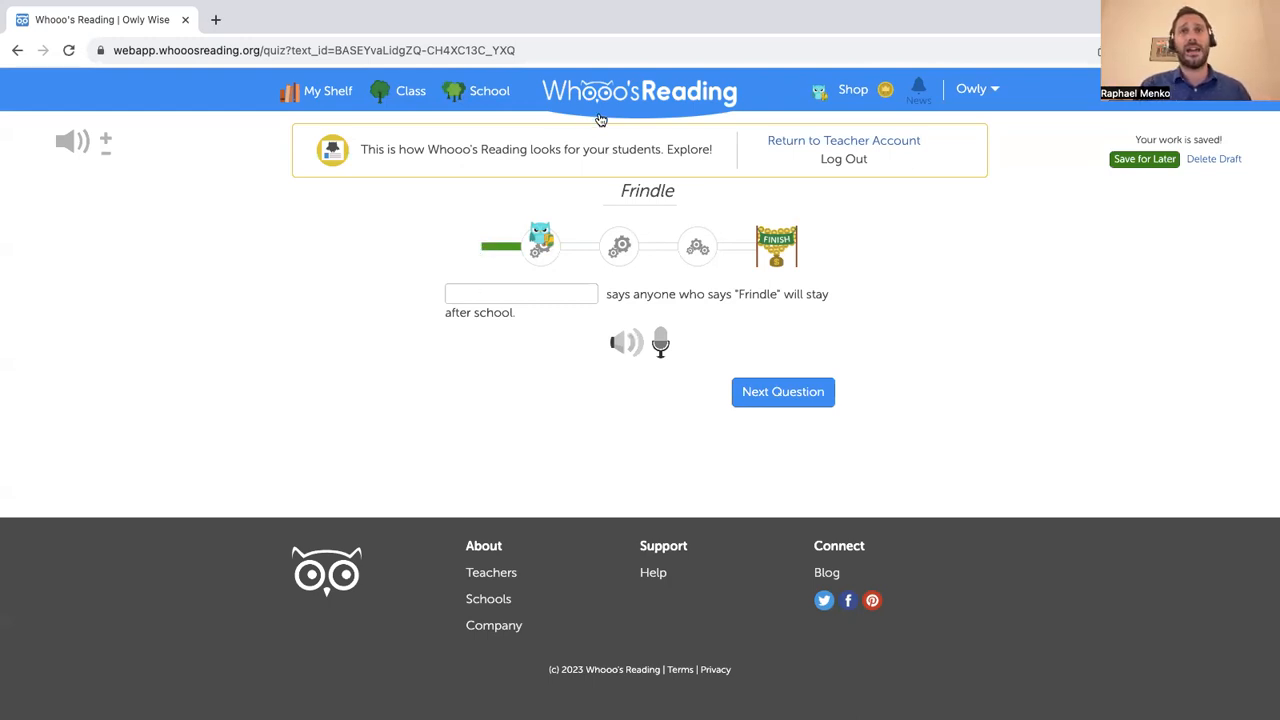
Return from the Frindle quiz to Owly Wise's student home via the logo
click(639, 91)
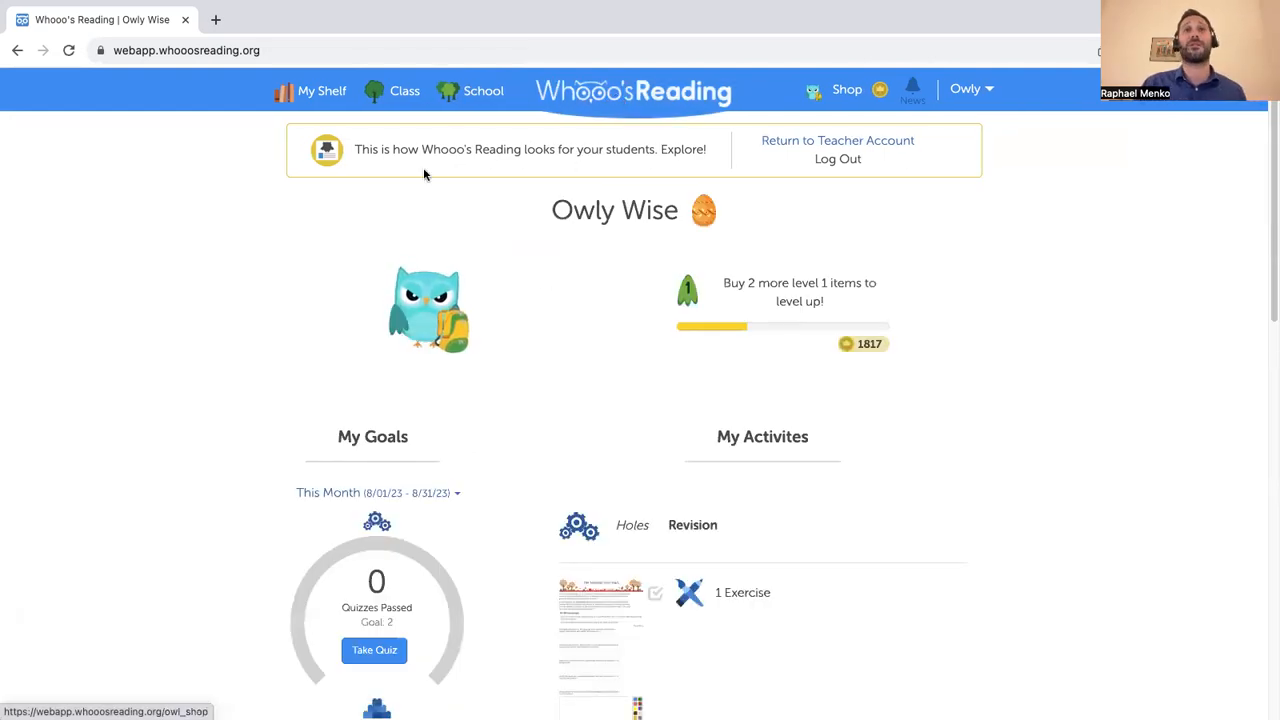
Open the My Class tree of classmates' owls and scroll through it
click(404, 91)
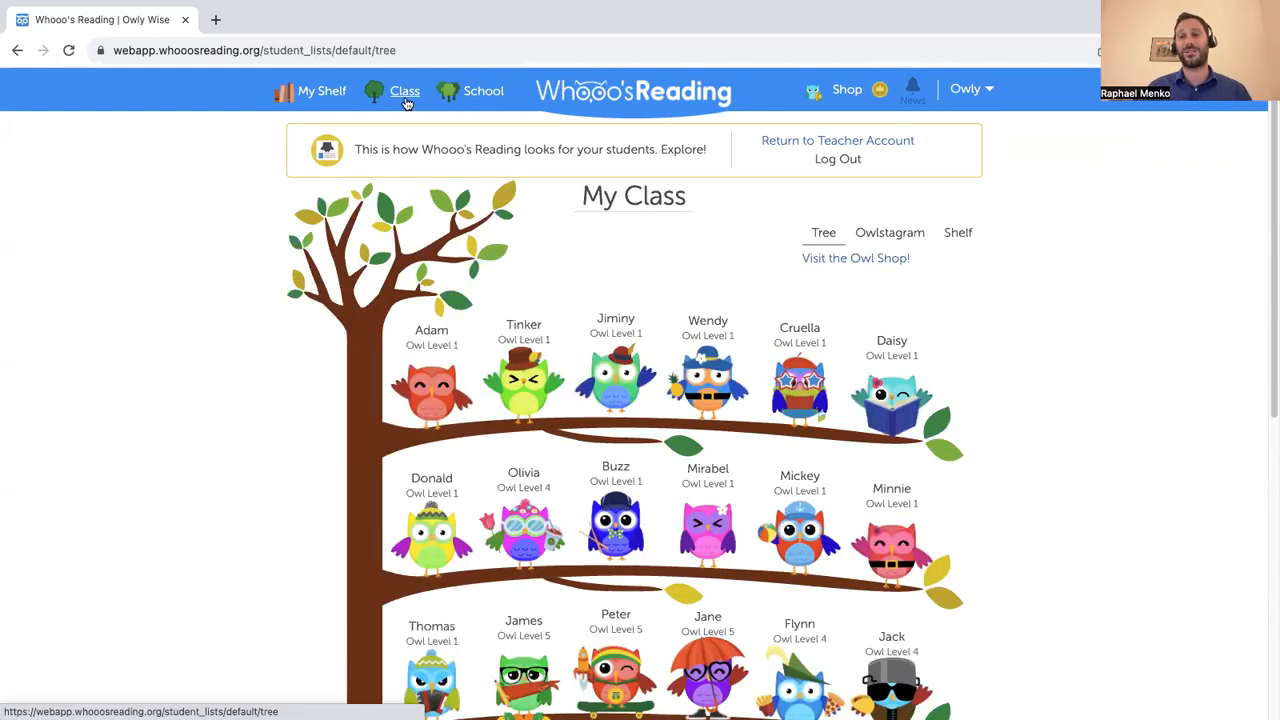
mouse_move(520, 357)
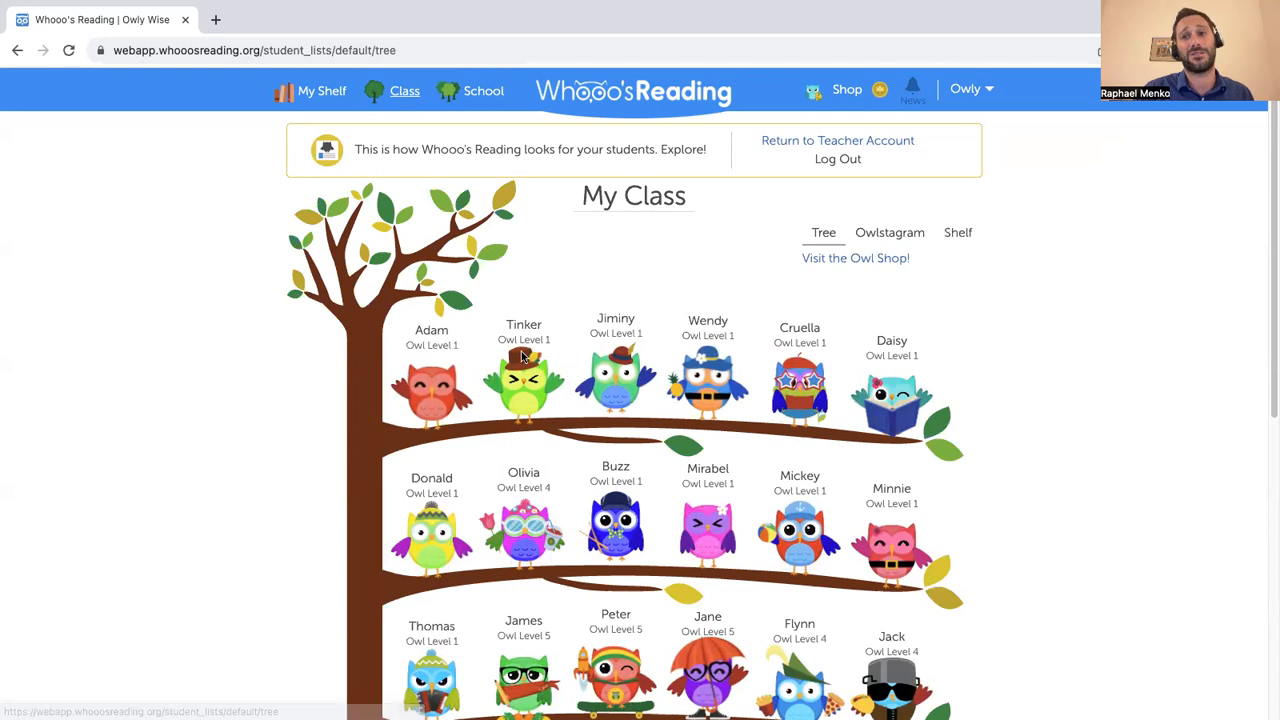
scroll(down, 3)
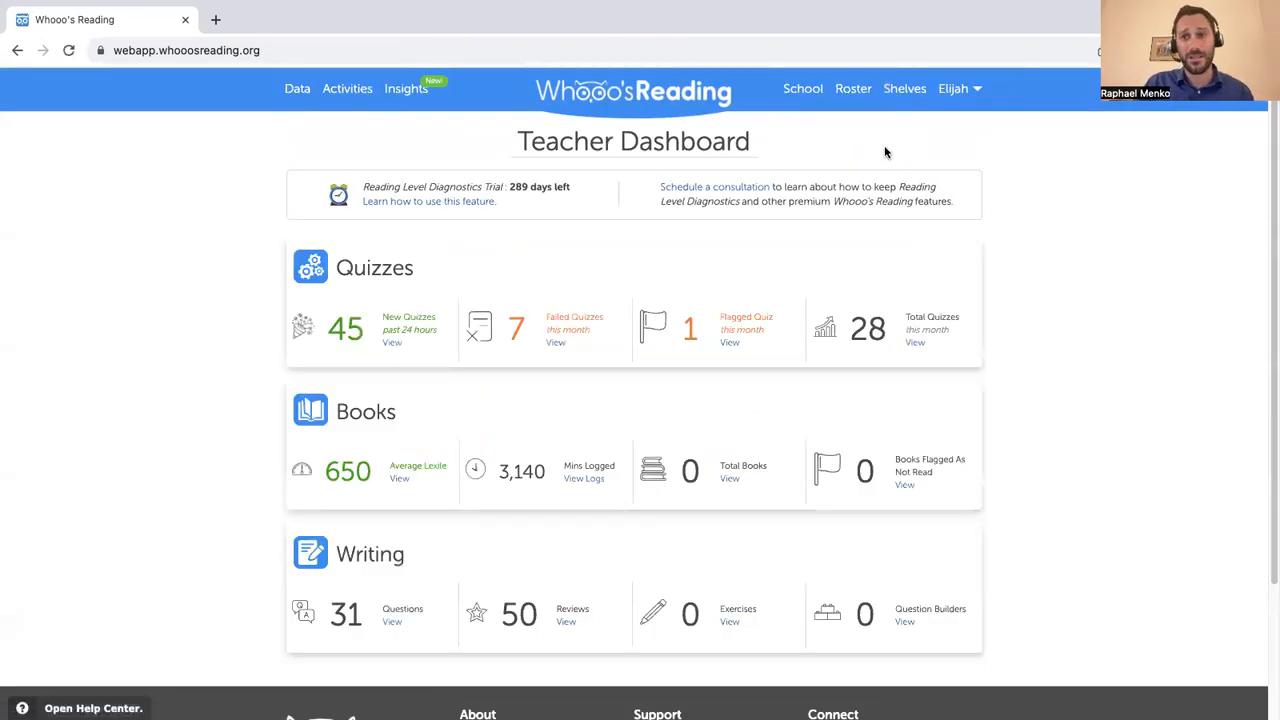
Scroll the Teacher Dashboard, then open the Student Data Goals report
scroll(down, 3)
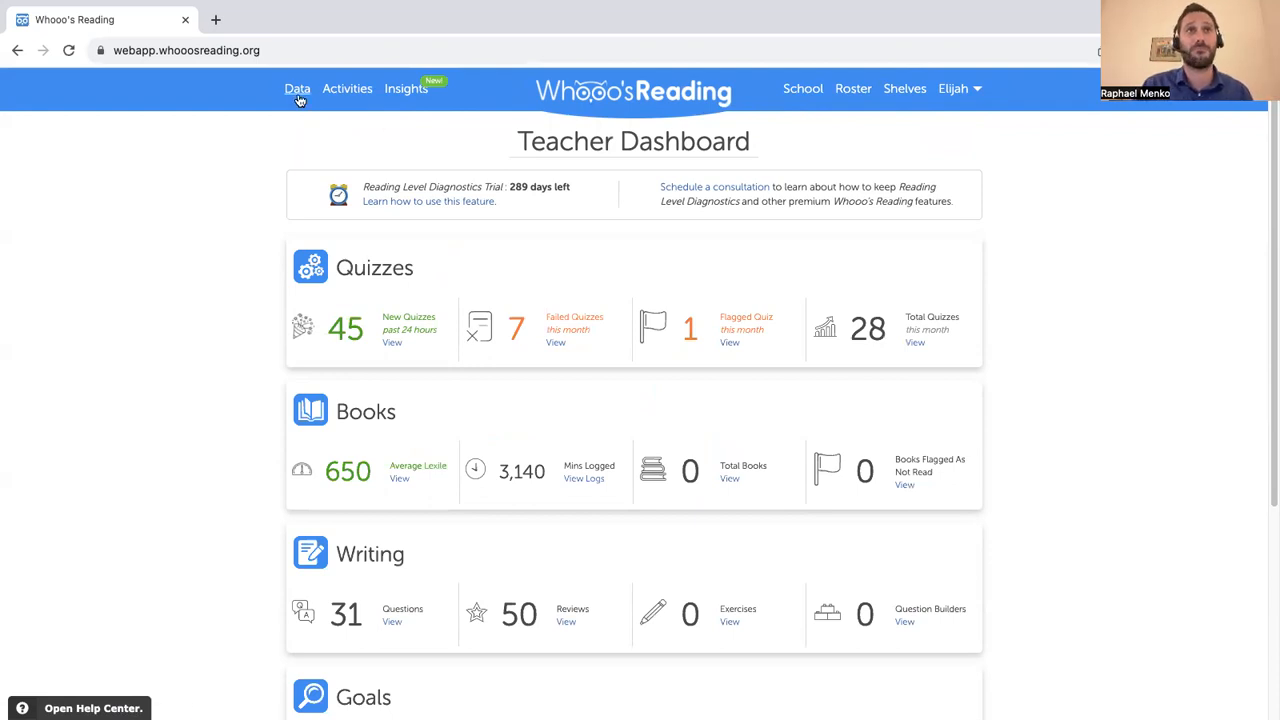
click(297, 88)
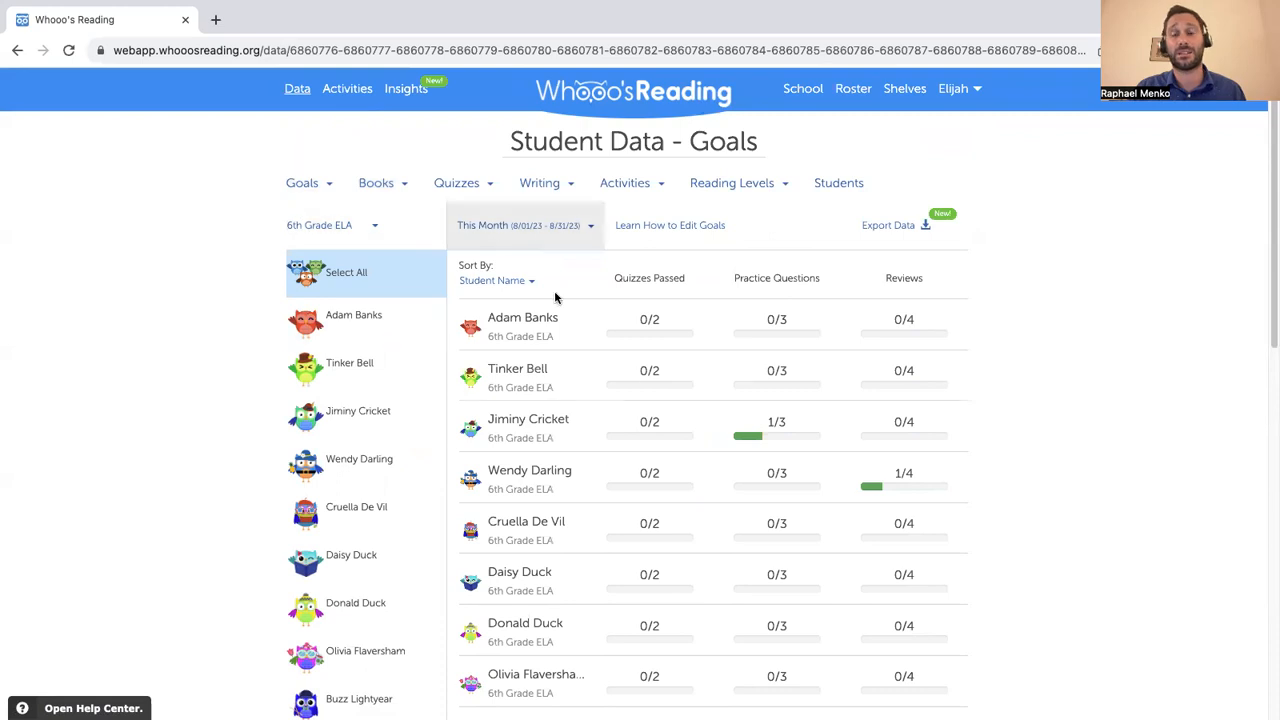
mouse_move(576, 326)
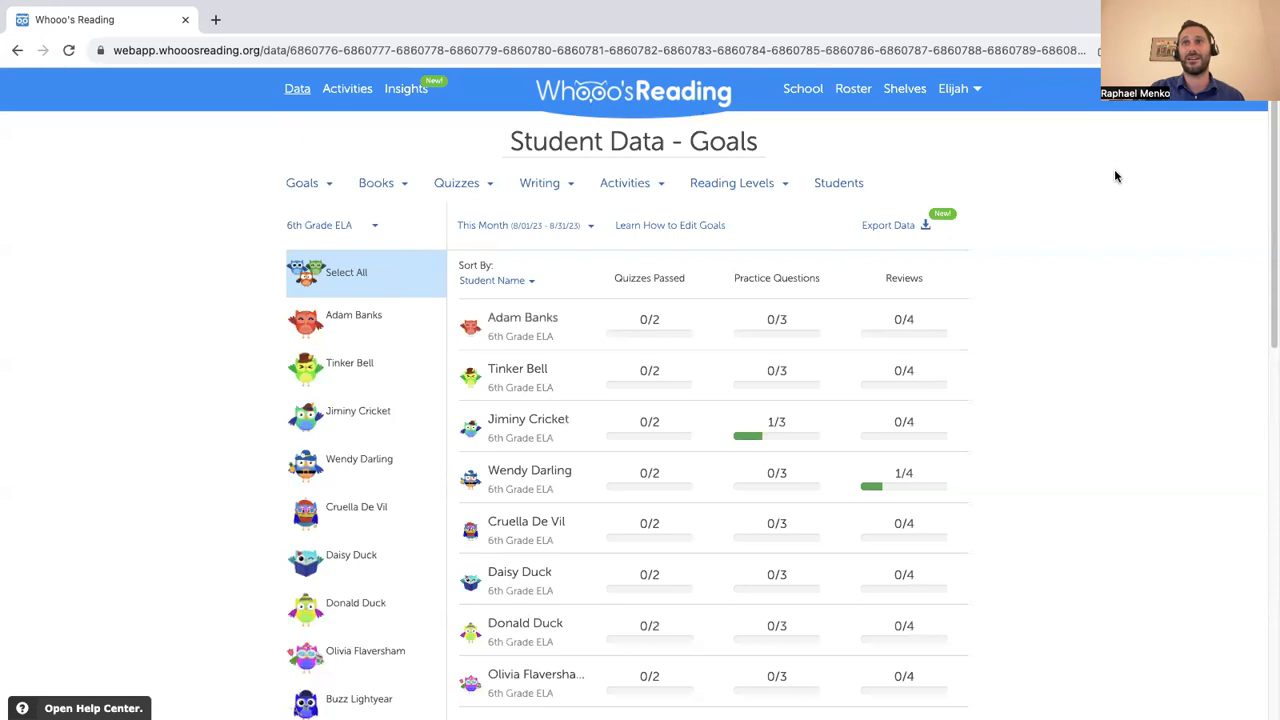
mouse_move(1033, 217)
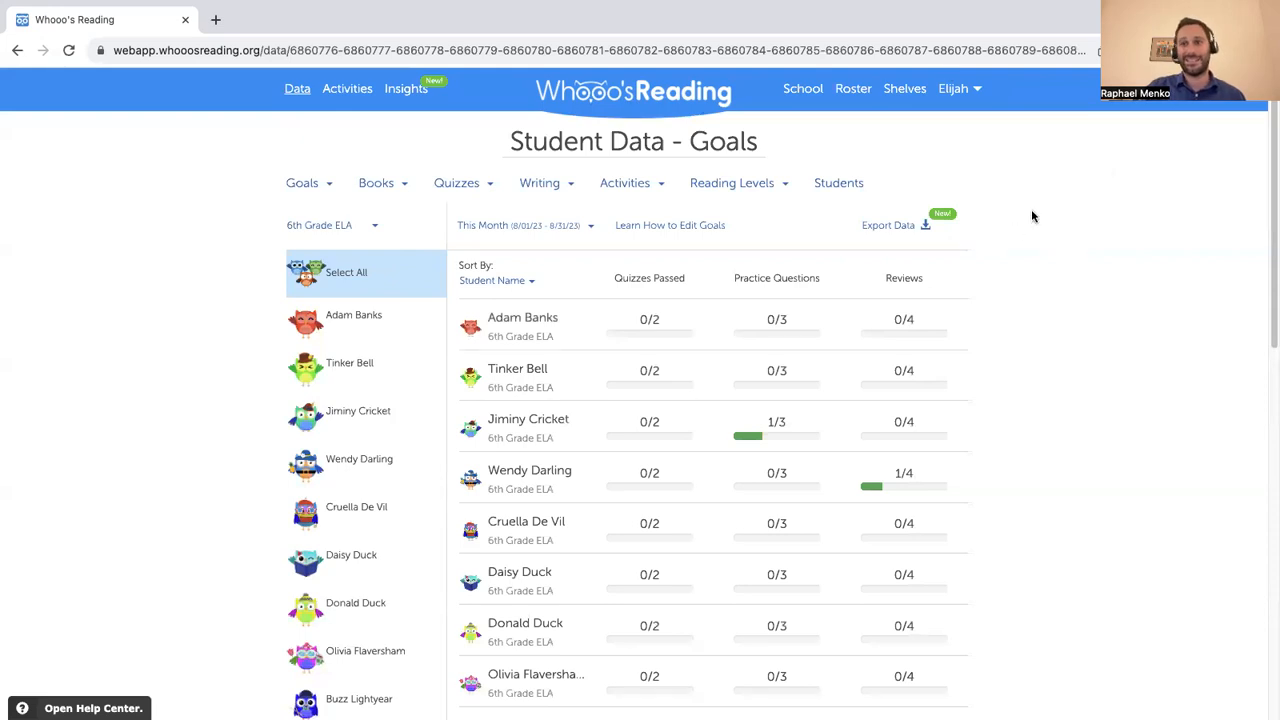